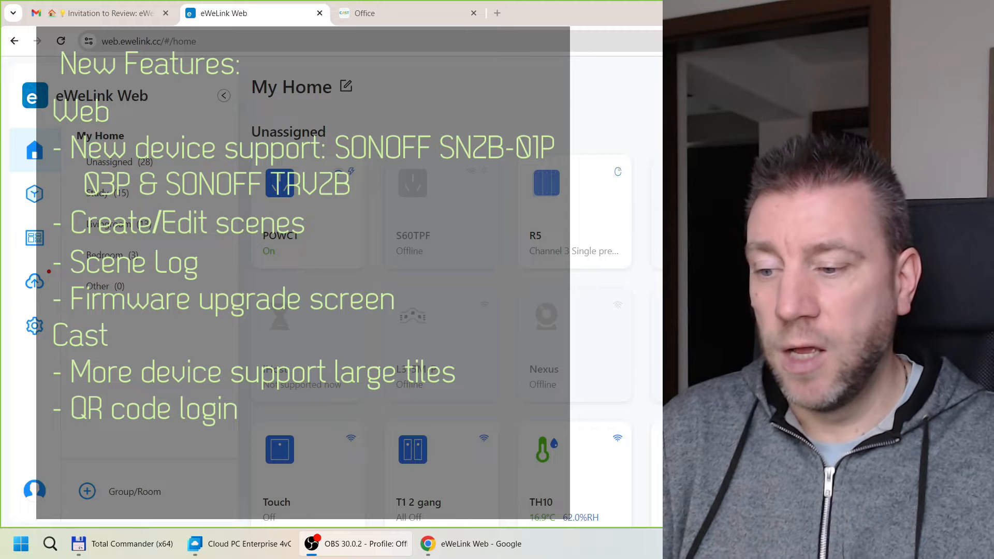
# Briefly view the SNZB-03P motion sensor and the offline SNZB-06P sensor details, then close them
pyautogui.click(401, 12)
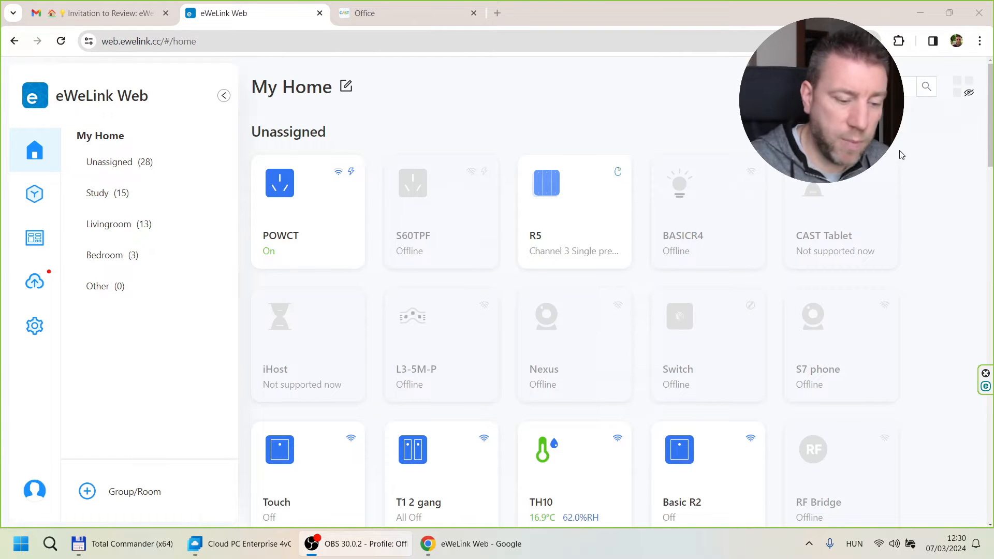
pyautogui.moveTo(170, 122)
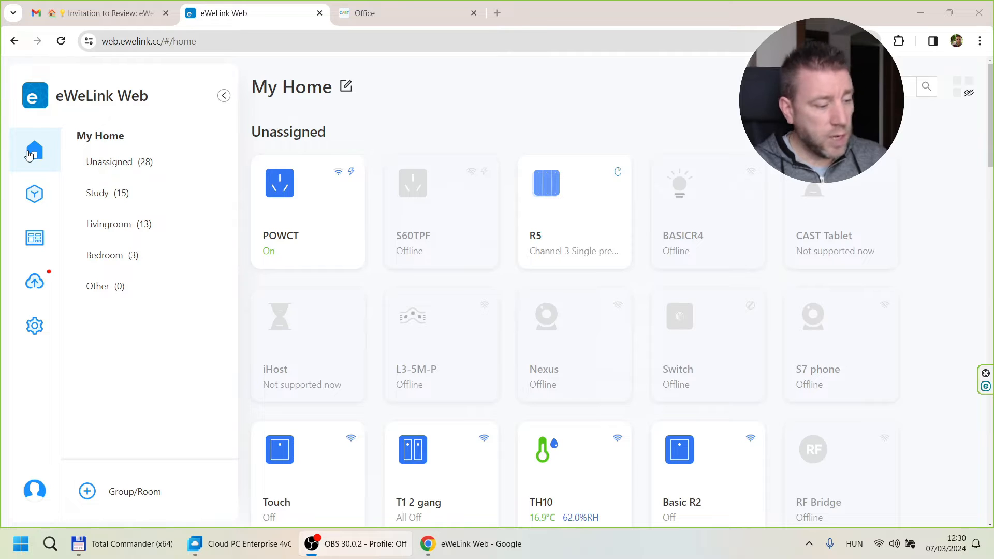
pyautogui.moveTo(577, 103)
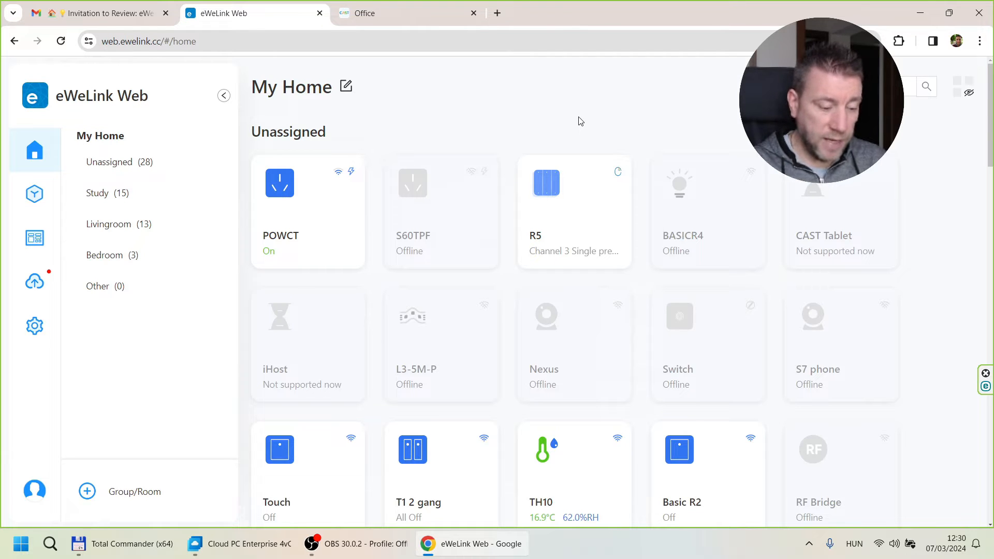
pyautogui.scroll(-3)
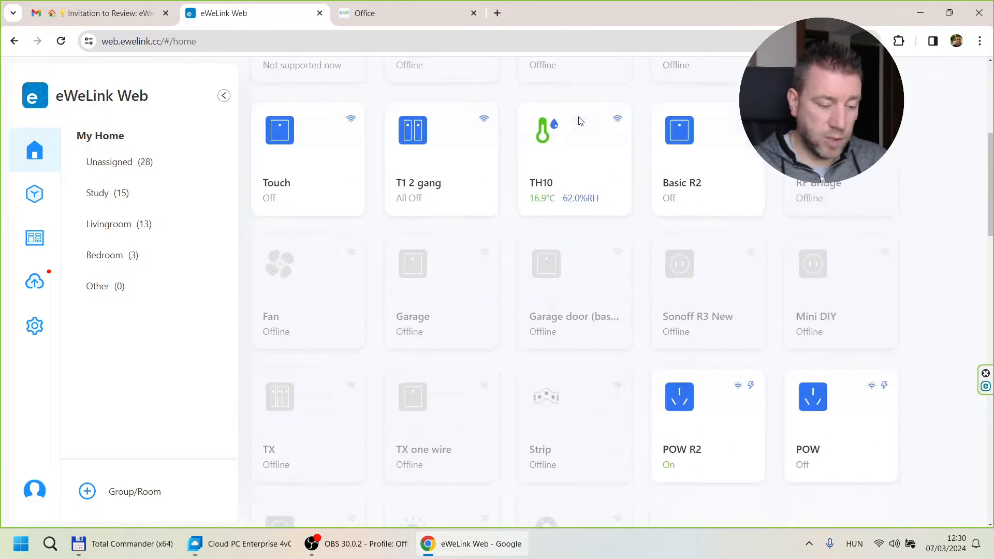
pyautogui.scroll(-3)
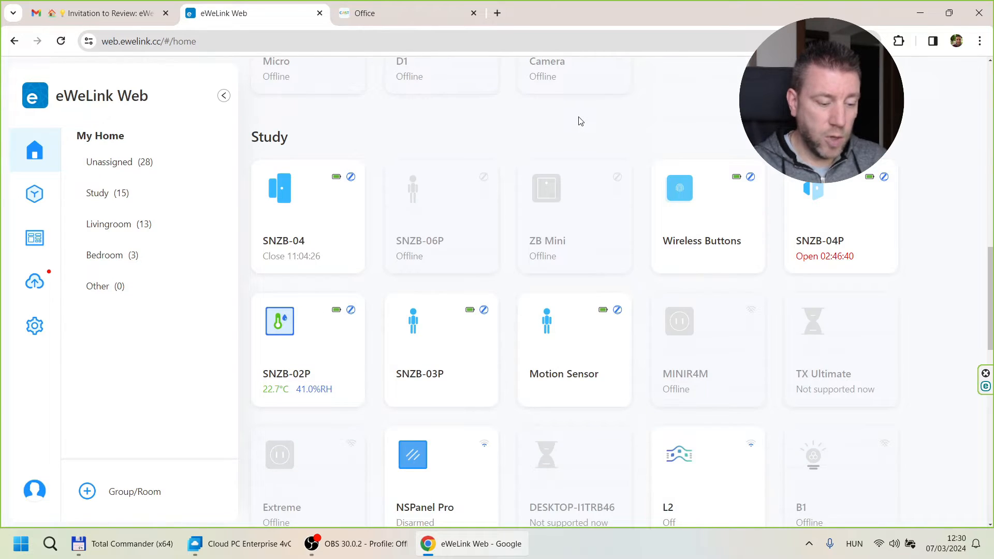
pyautogui.scroll(-3)
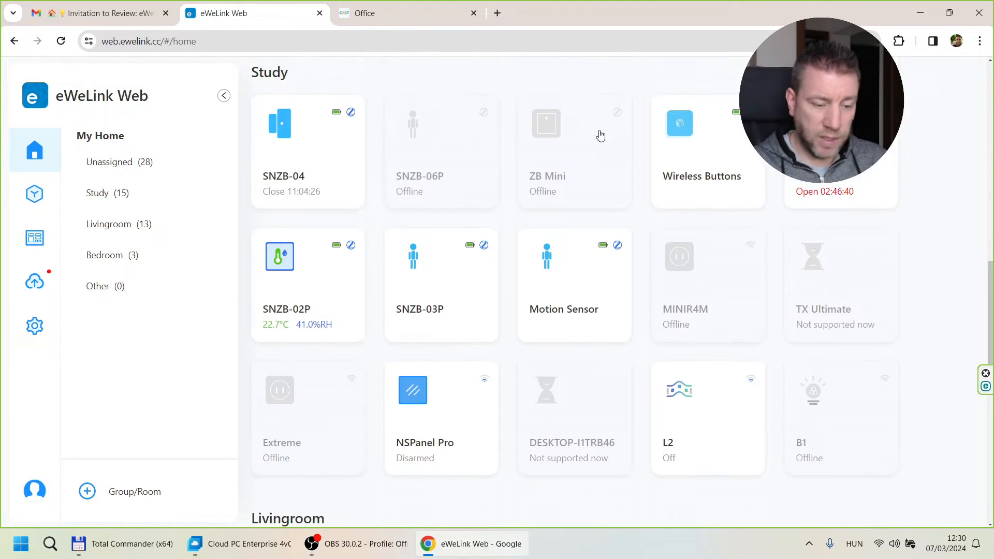
pyautogui.moveTo(301, 304)
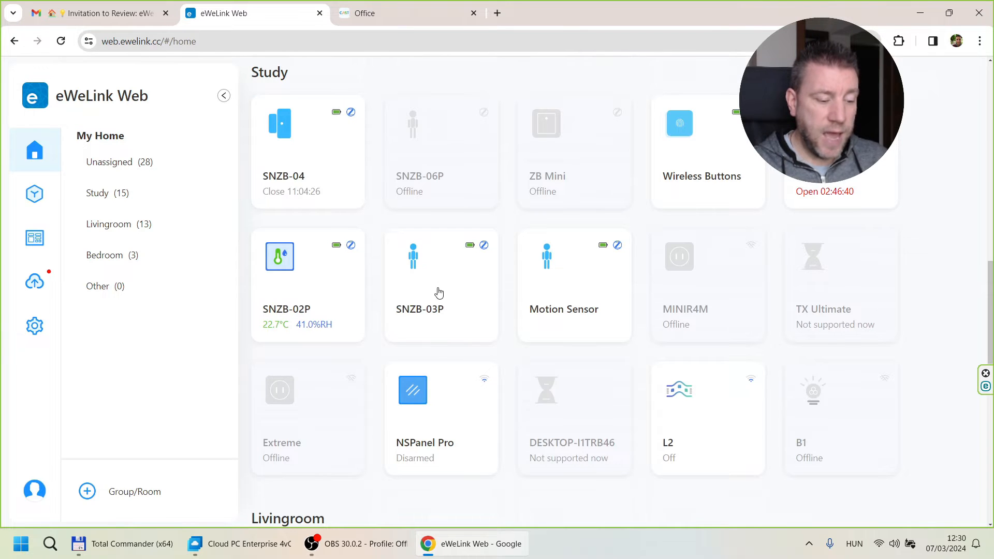
pyautogui.click(438, 292)
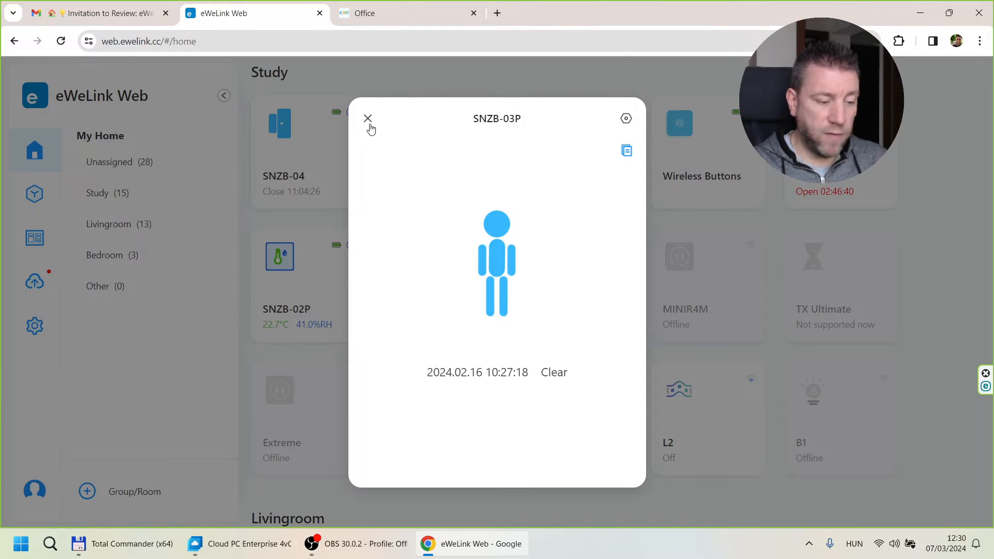
pyautogui.click(368, 118)
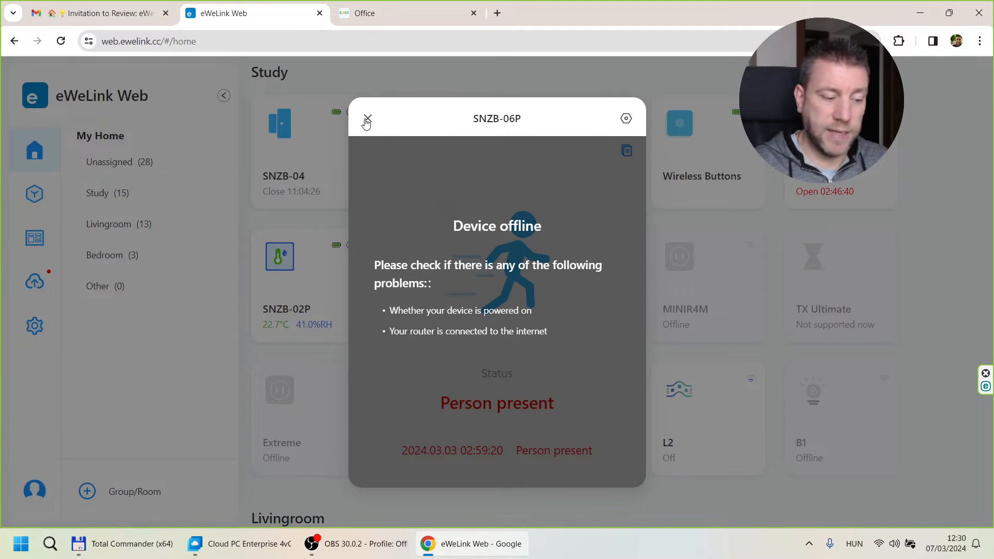
pyautogui.click(366, 118)
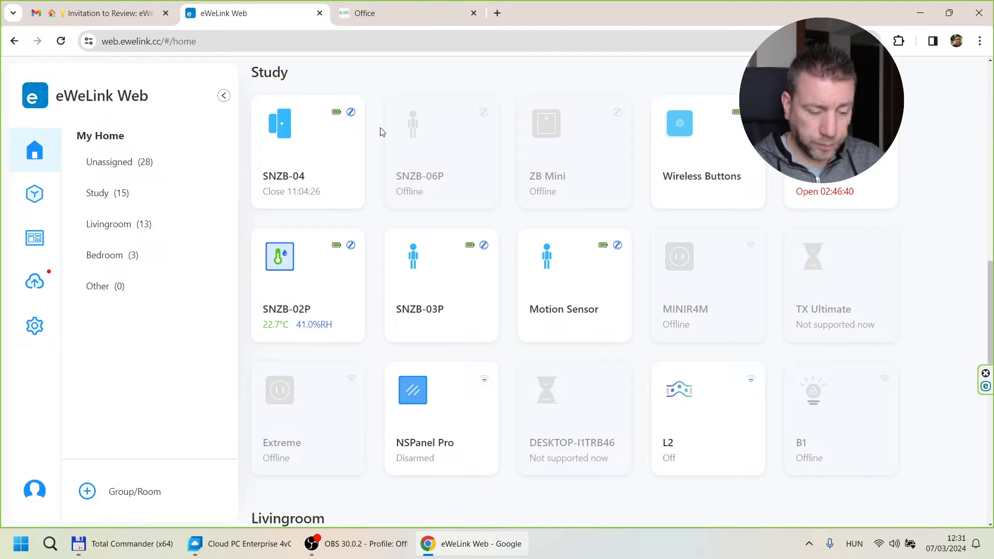
pyautogui.moveTo(509, 191)
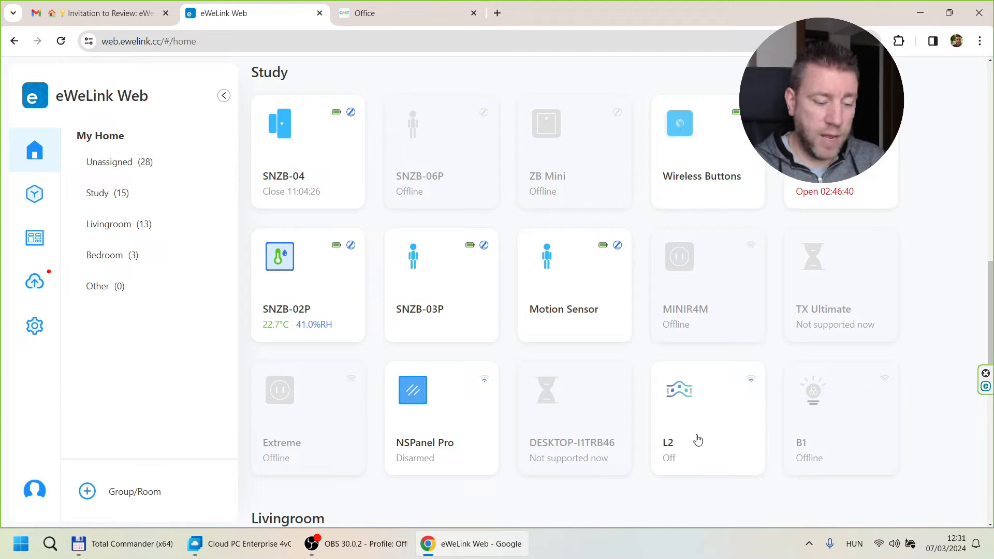
# Switch the L2 light on and raise its brightness to 93%
pyautogui.click(707, 412)
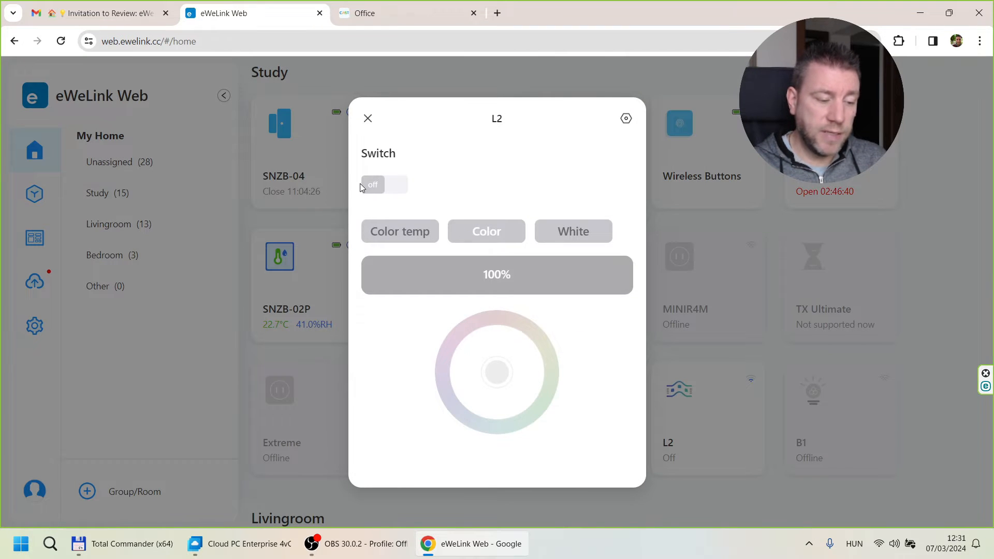
pyautogui.click(383, 185)
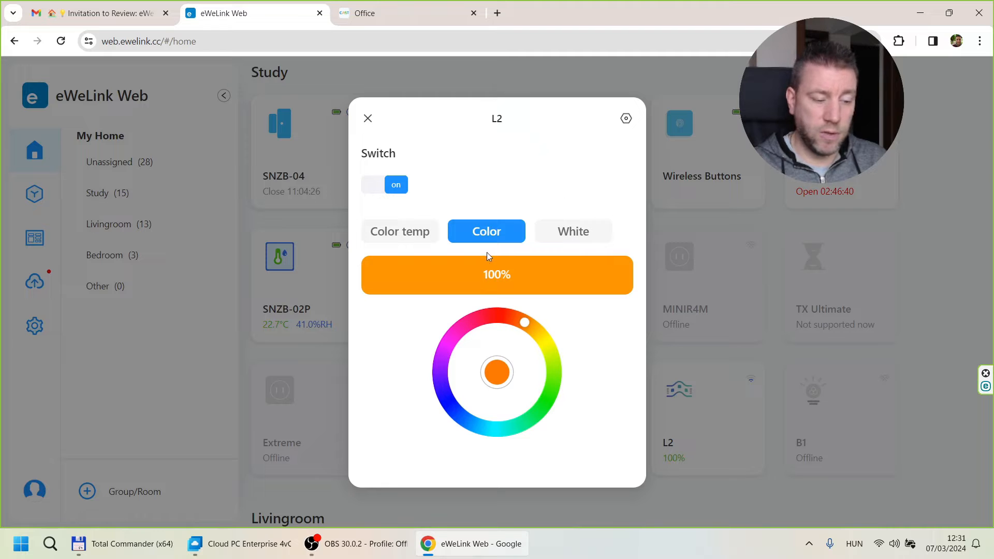
pyautogui.moveTo(429, 151)
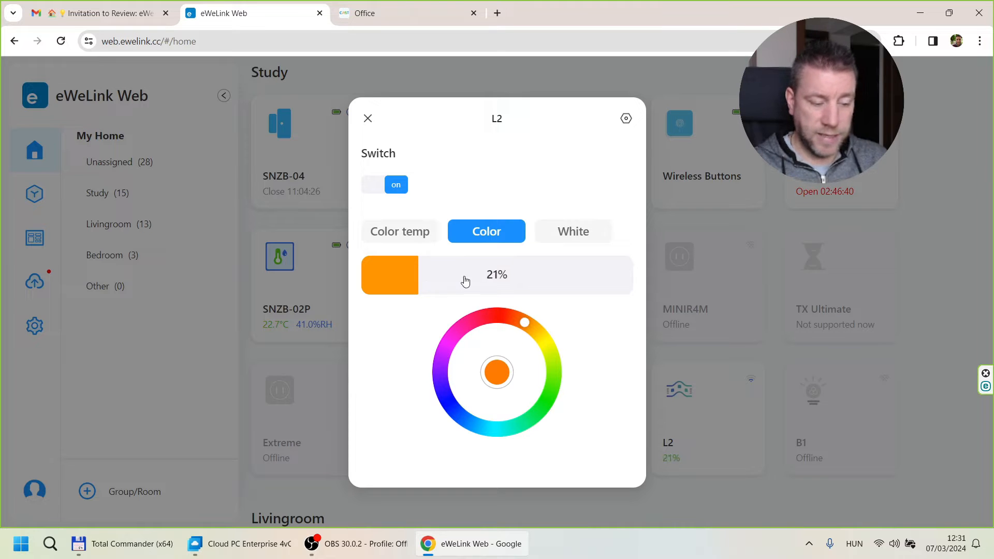
pyautogui.moveTo(466, 280); pyautogui.dragTo(615, 280)
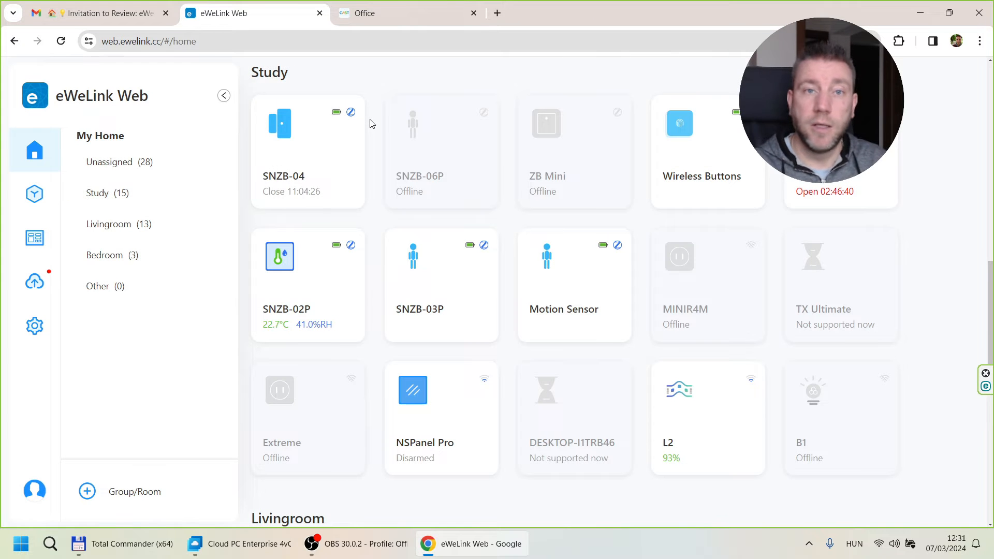
pyautogui.scroll(-3)
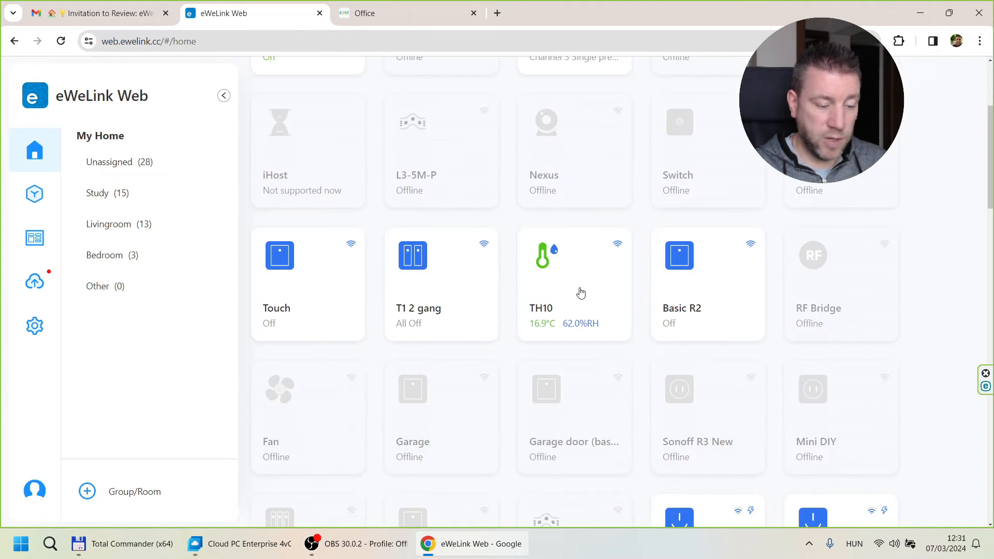
pyautogui.click(574, 272)
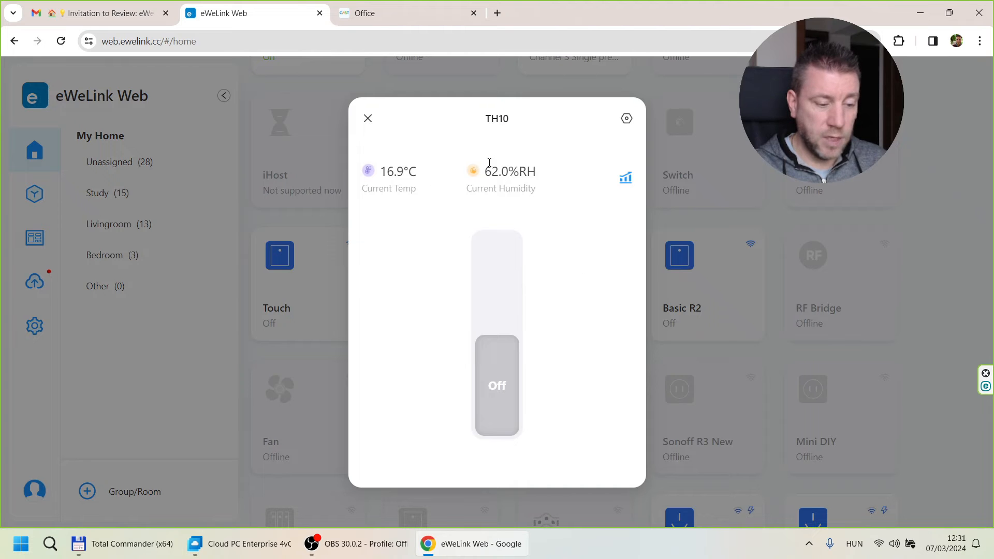
pyautogui.click(367, 118)
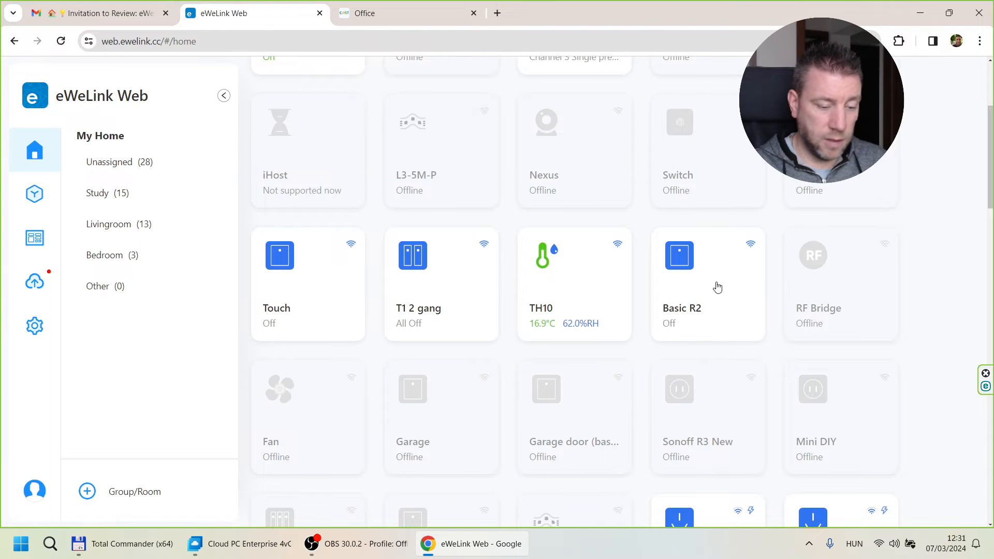
pyautogui.scroll(-3)
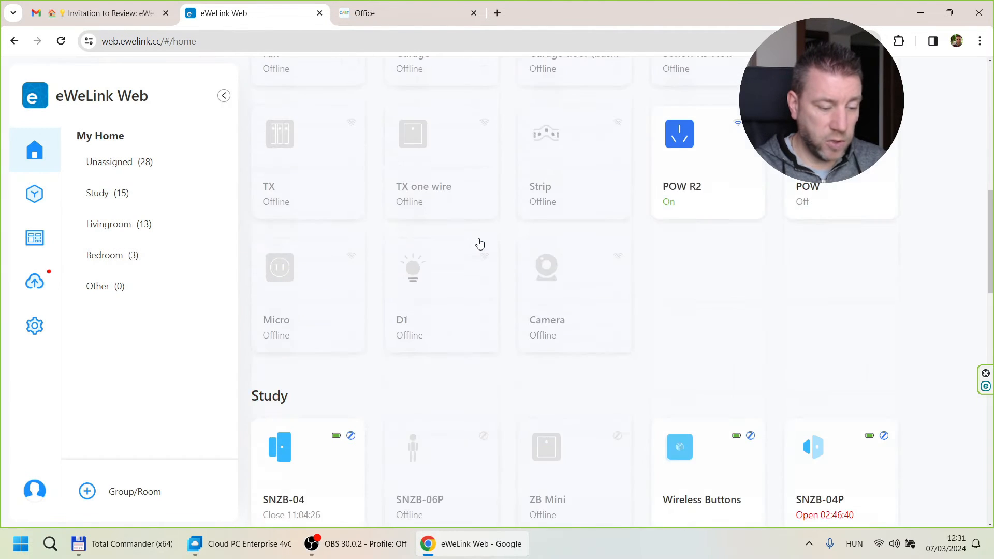
pyautogui.scroll(-3)
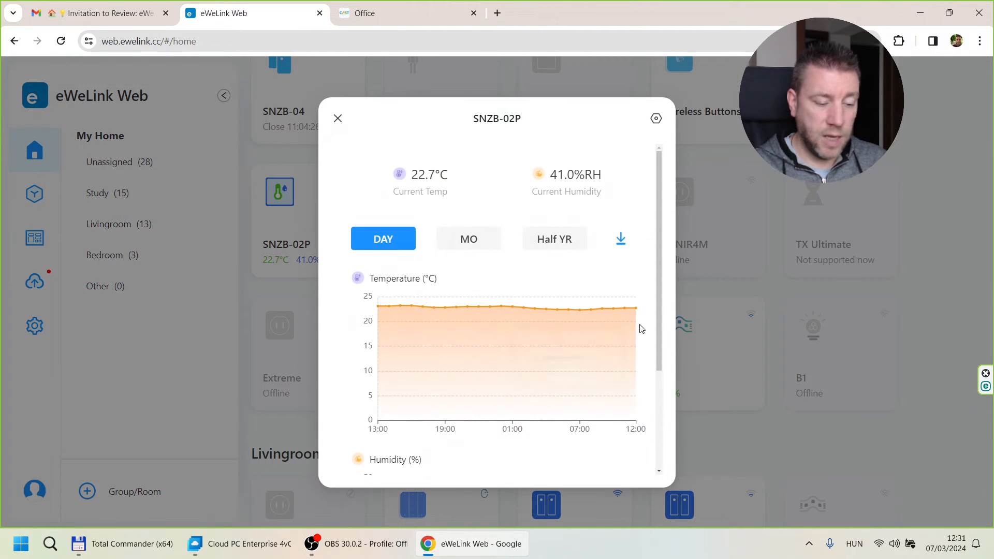
pyautogui.moveTo(468, 246)
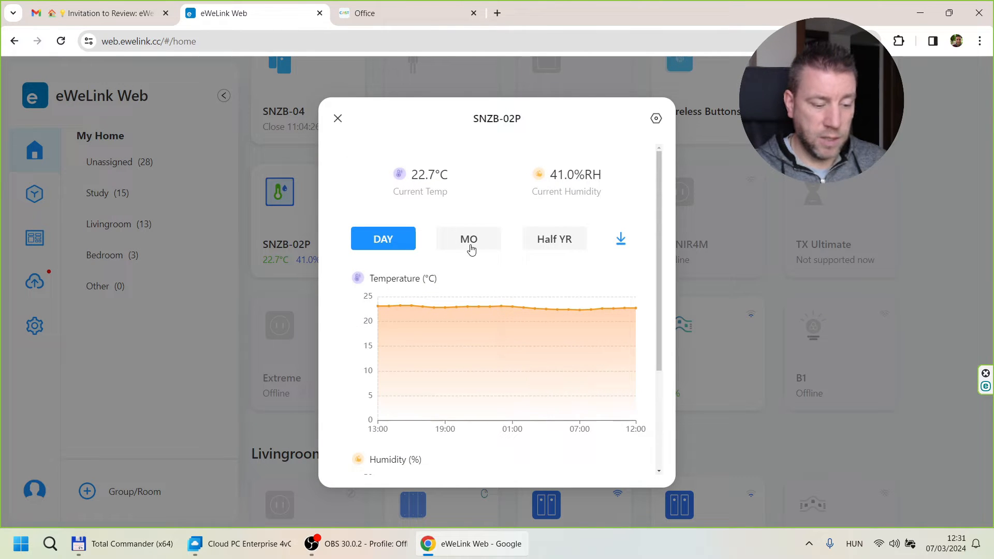
pyautogui.click(468, 240)
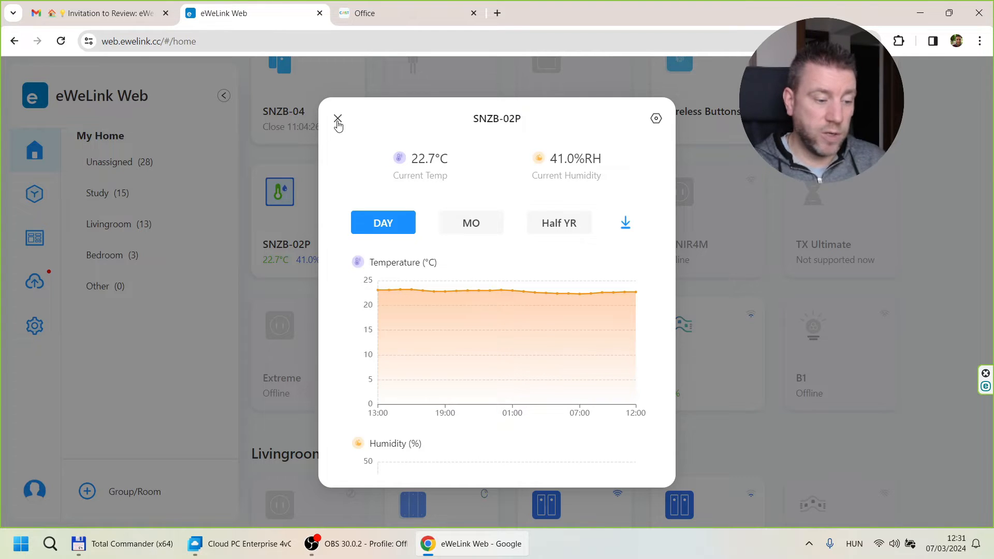
pyautogui.click(338, 118)
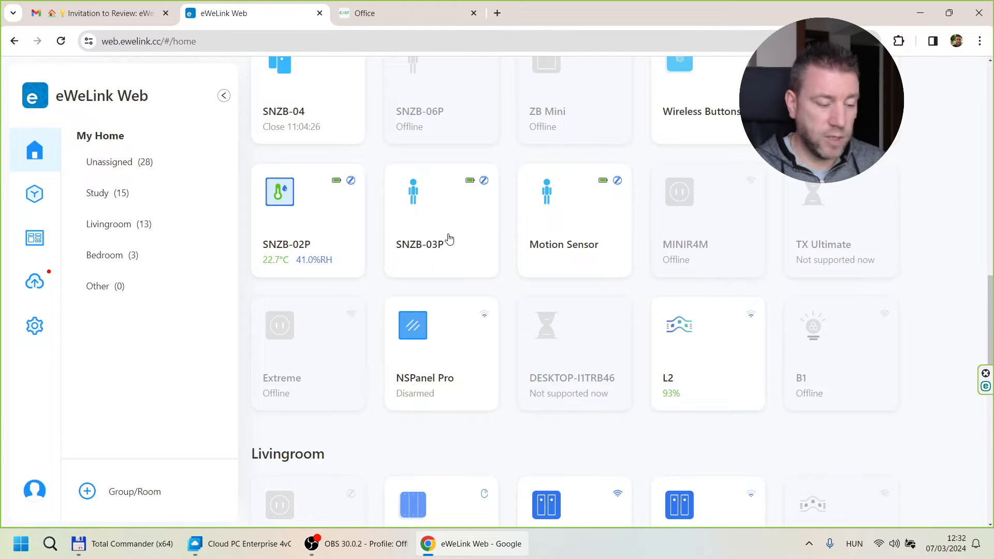
pyautogui.scroll(-3)
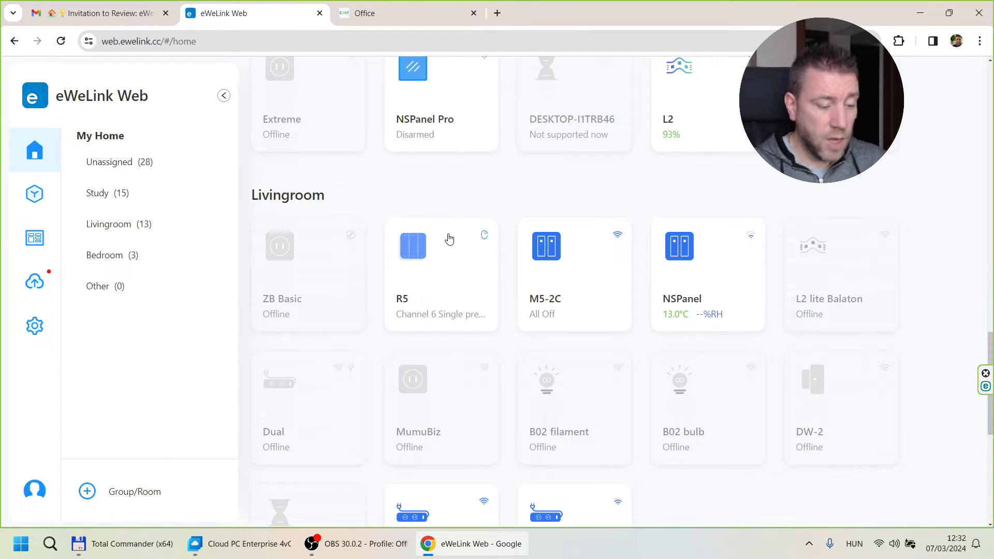
pyautogui.scroll(-3)
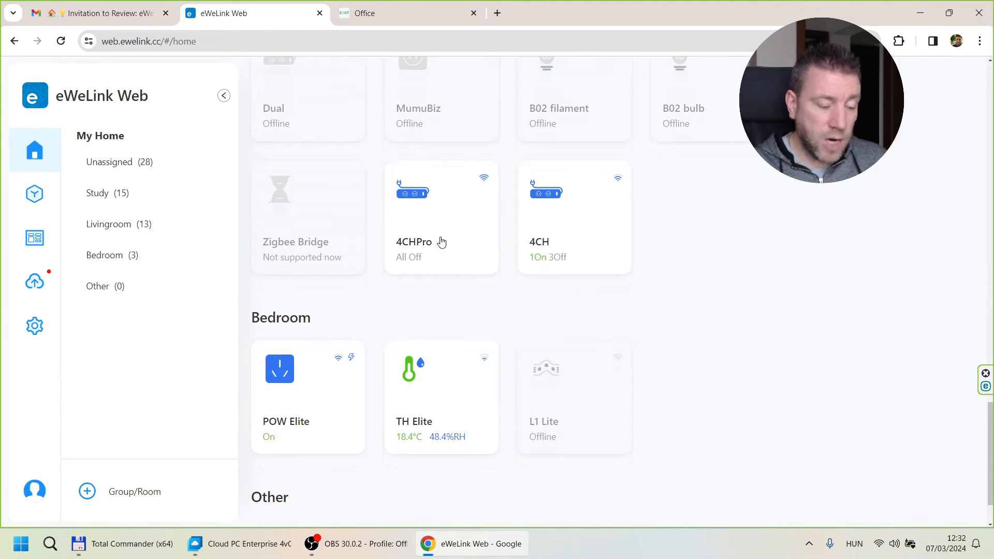
pyautogui.click(34, 193)
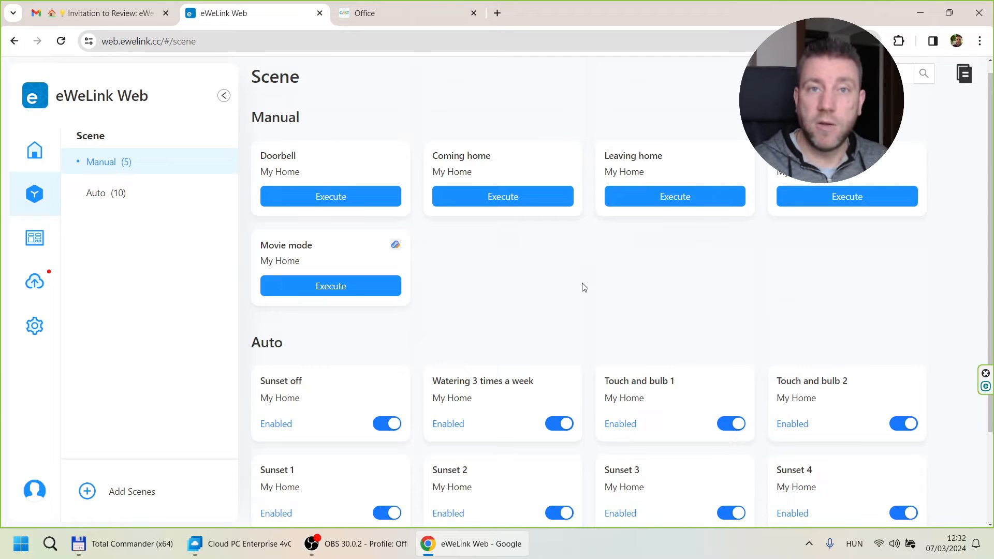
pyautogui.moveTo(586, 285)
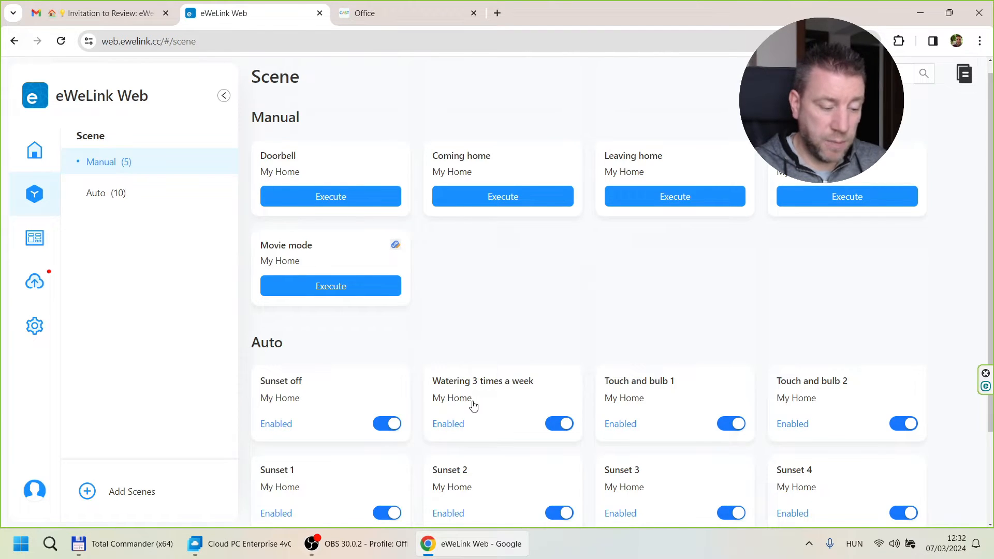
# Inspect the Watering 3 times a week scene's action types without changes and return to the scene list
pyautogui.click(482, 380)
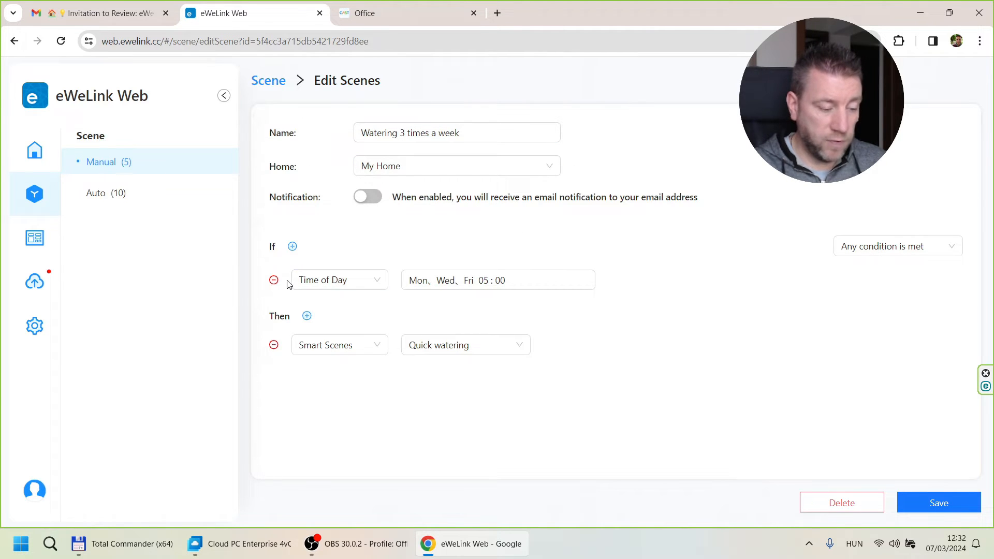
pyautogui.moveTo(319, 254)
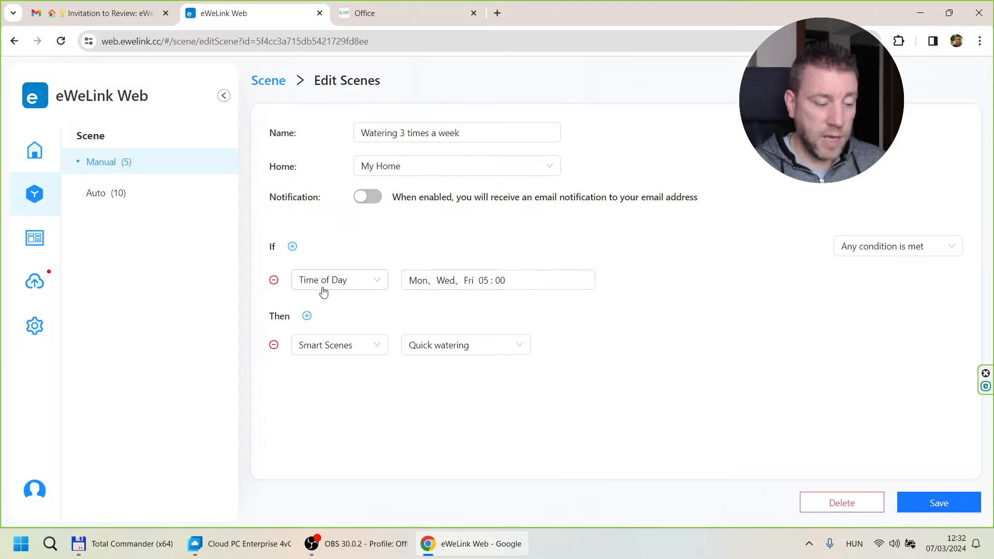
pyautogui.click(340, 279)
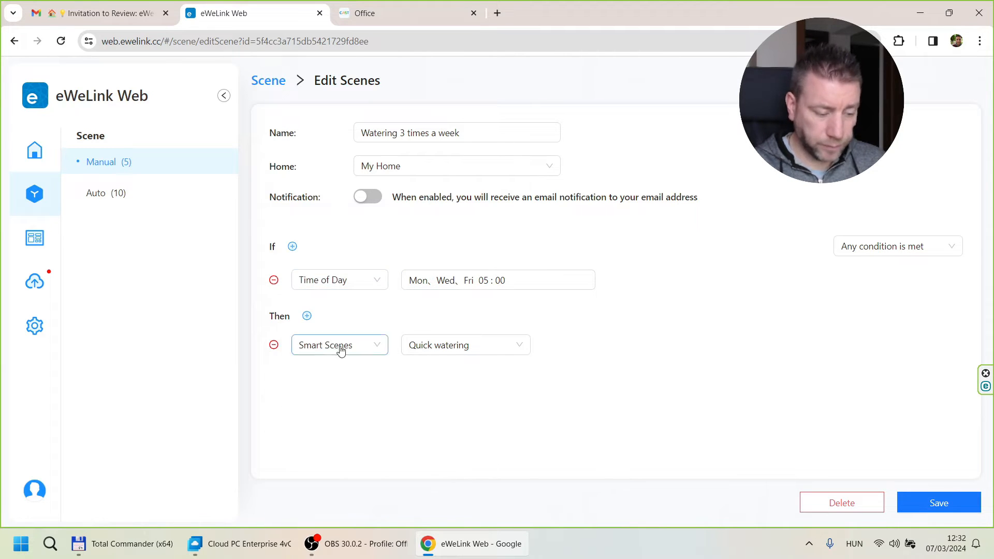
pyautogui.click(340, 344)
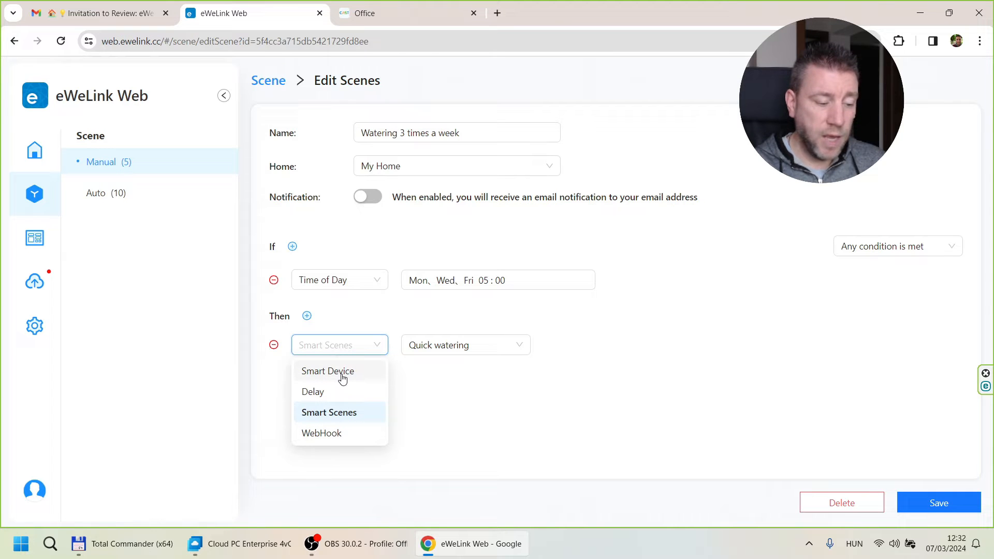
pyautogui.moveTo(351, 373)
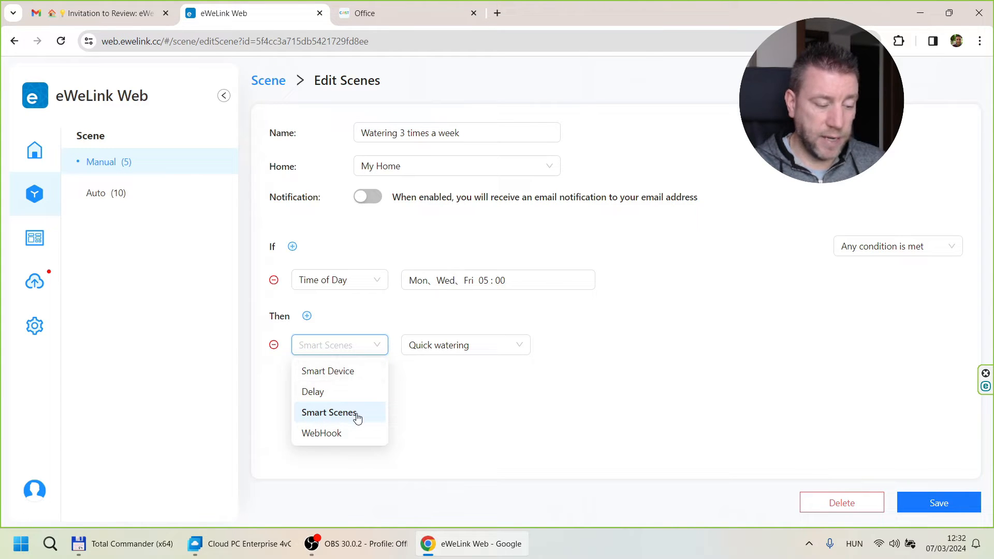
pyautogui.moveTo(343, 441)
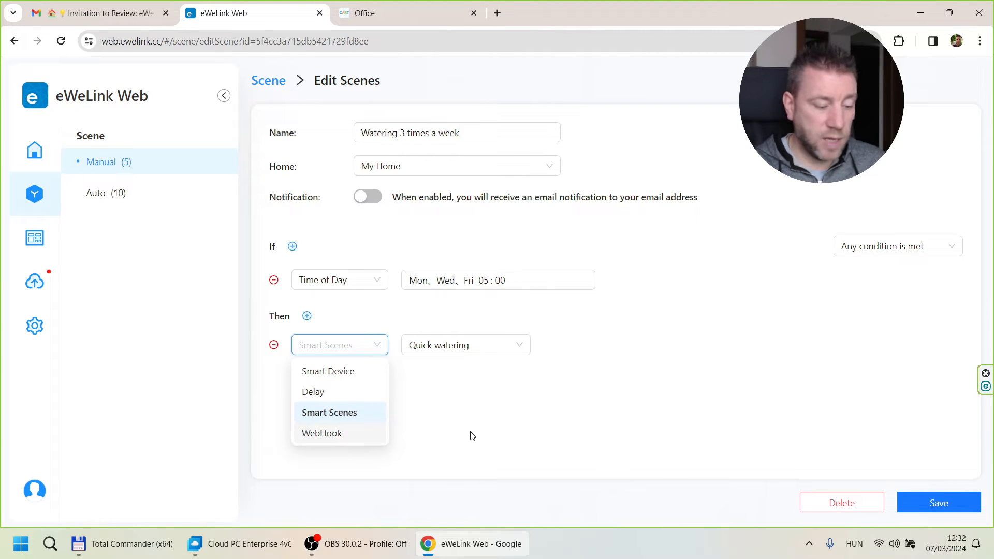
pyautogui.click(330, 412)
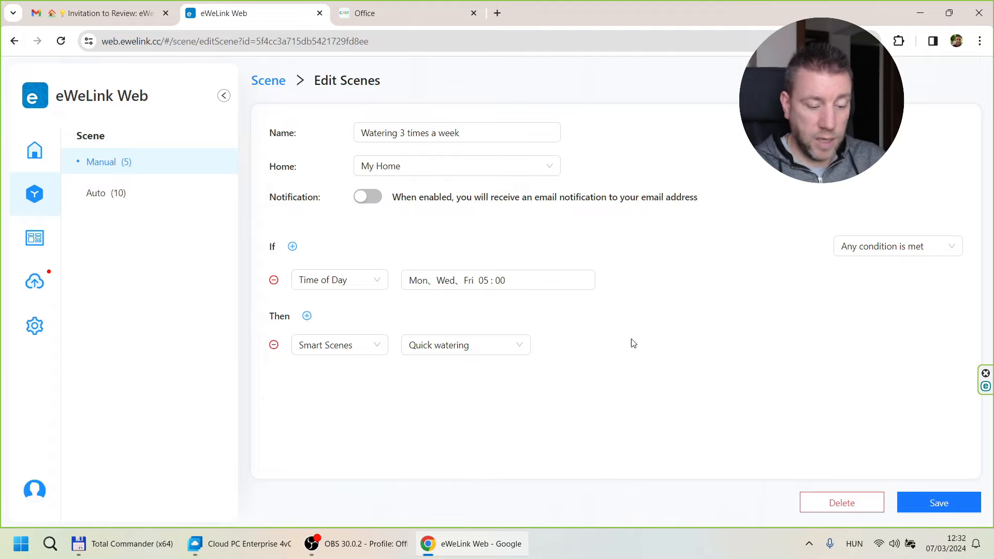
pyautogui.moveTo(376, 156)
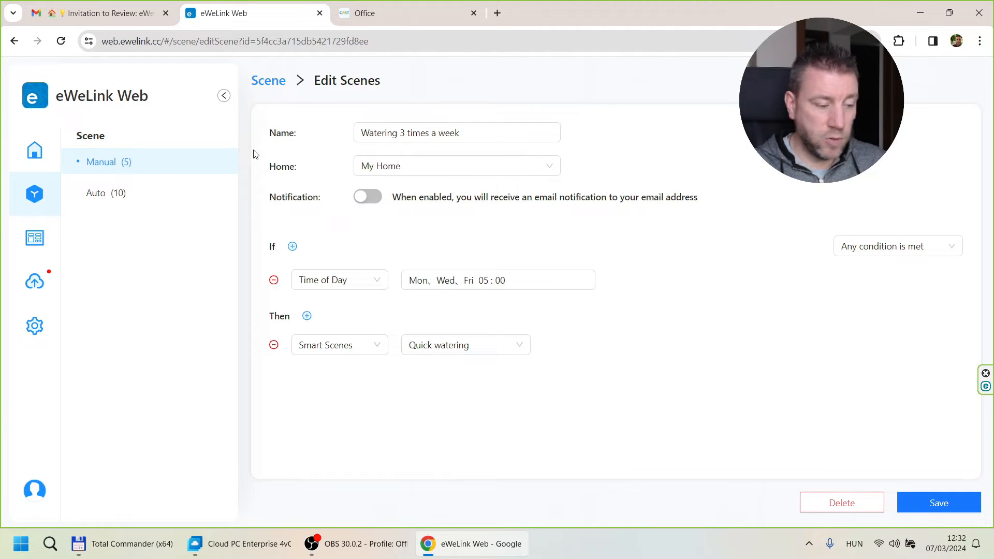
pyautogui.click(267, 80)
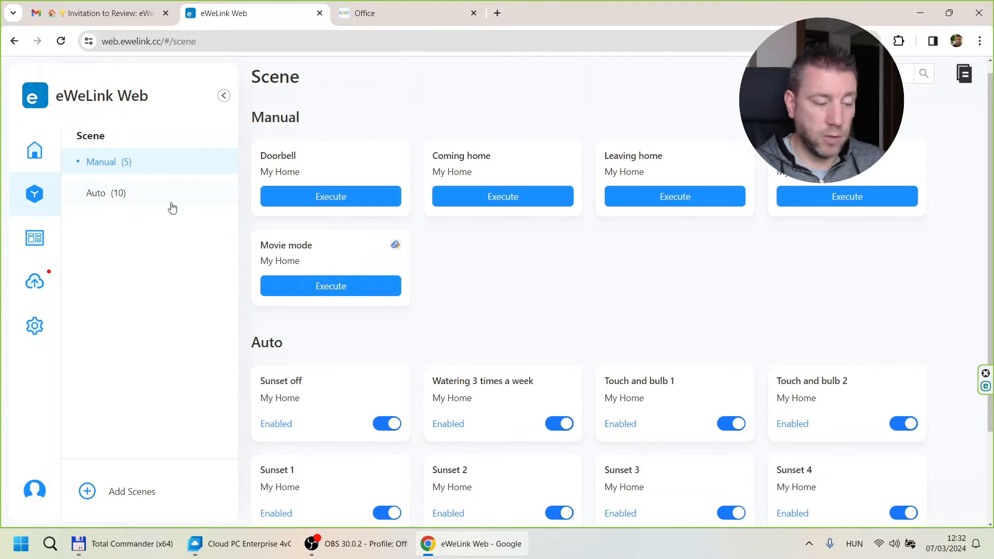
pyautogui.scroll(-3)
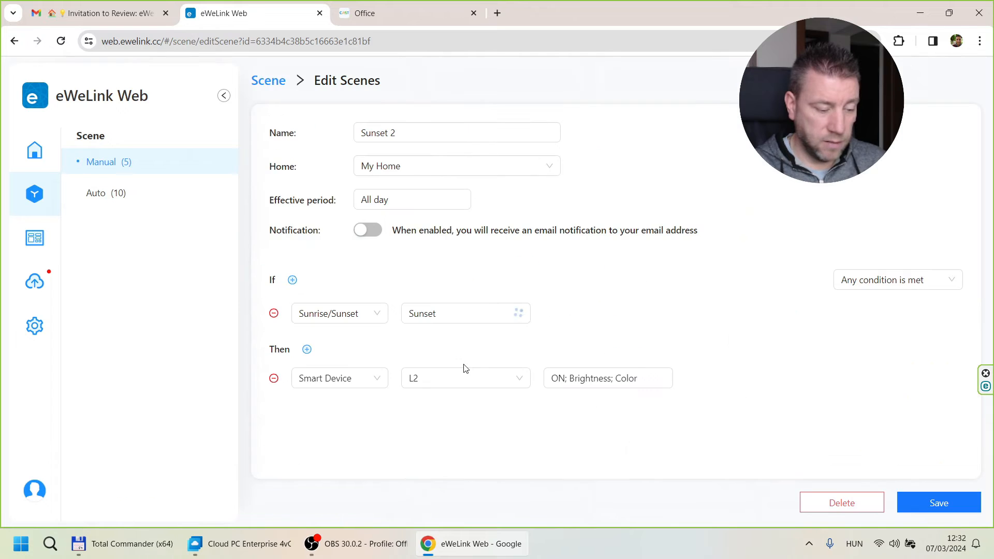
pyautogui.click(606, 378)
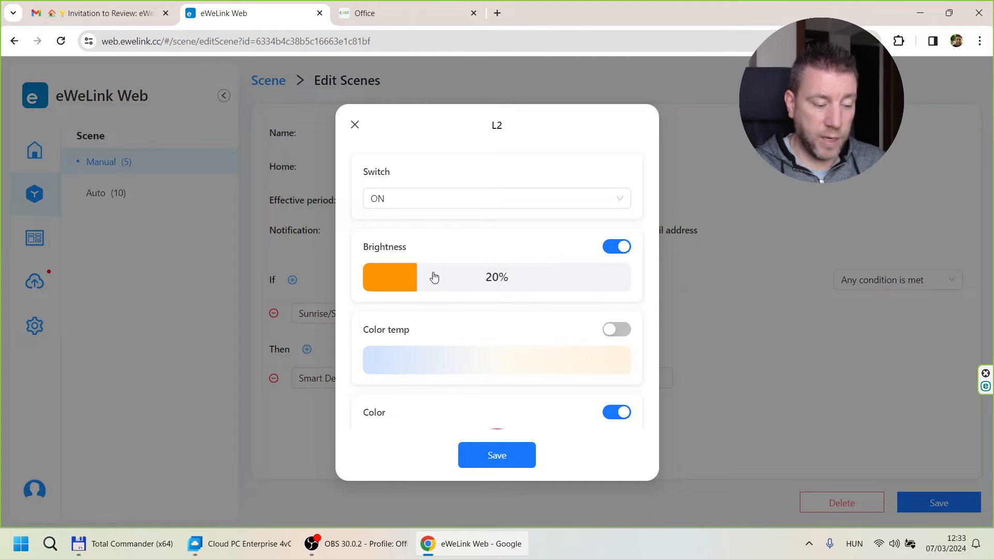
pyautogui.scroll(-3)
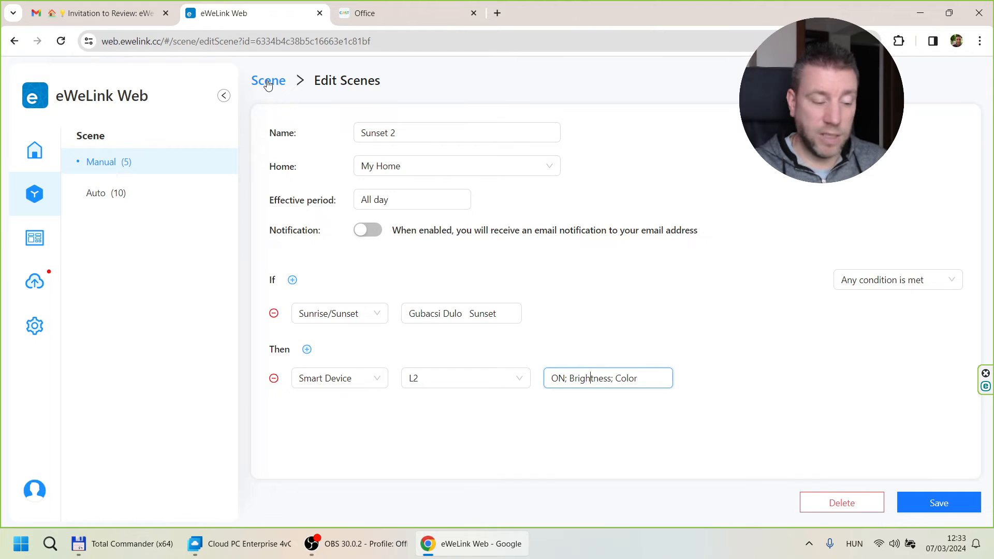
pyautogui.click(269, 81)
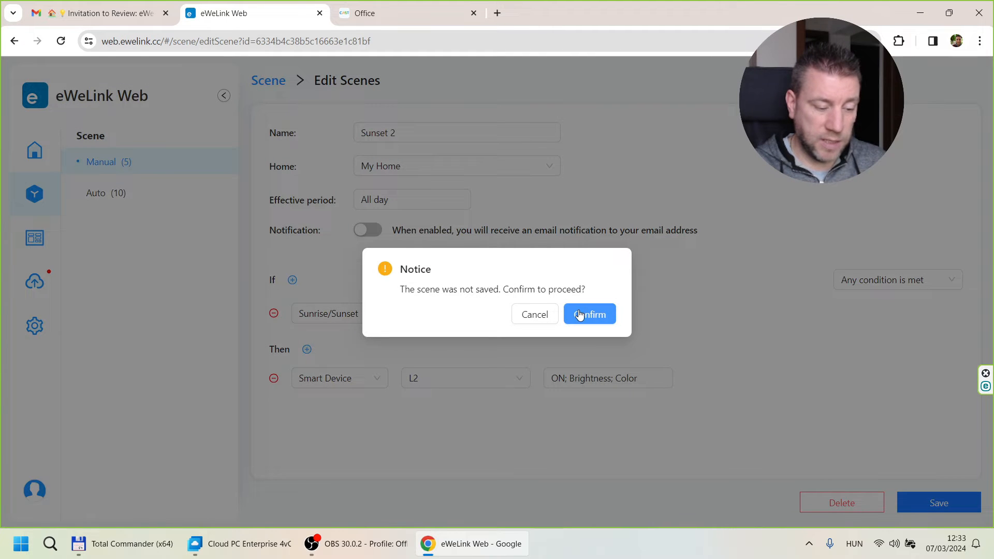
pyautogui.click(589, 313)
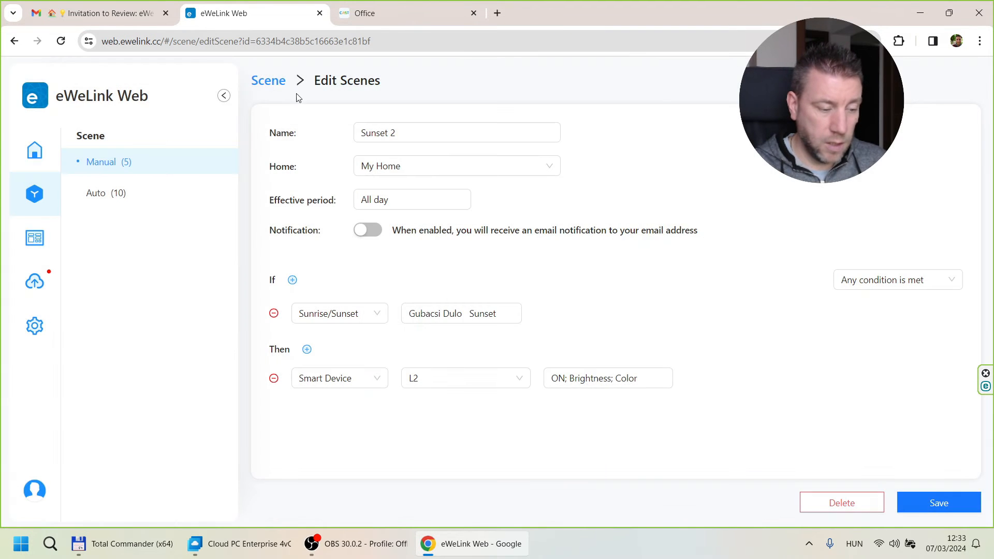
pyautogui.click(267, 80)
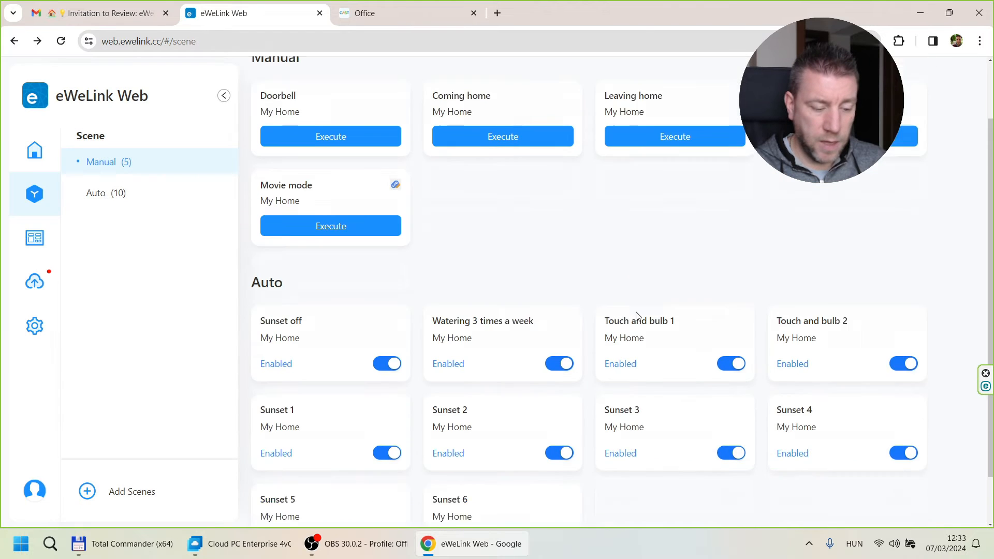
pyautogui.scroll(-3)
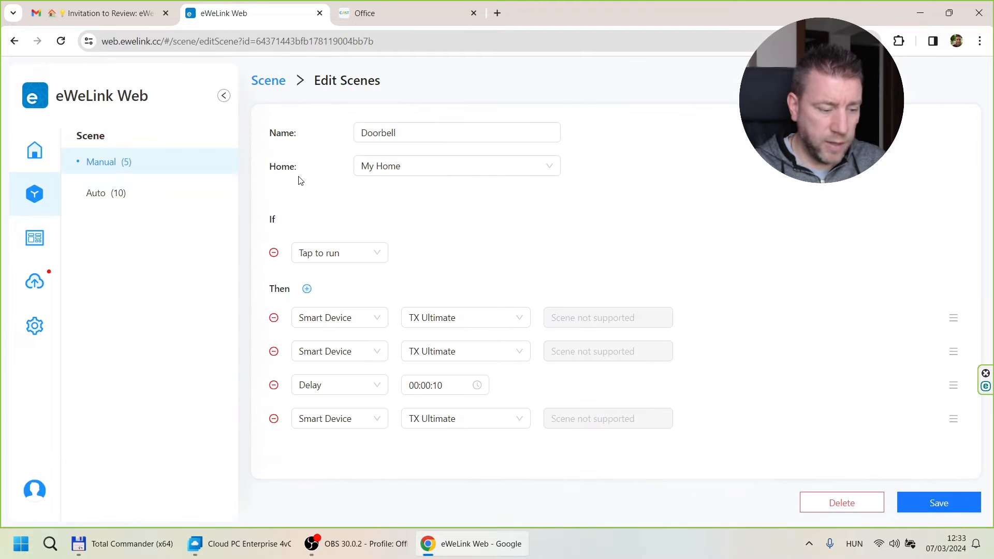
pyautogui.click(444, 385)
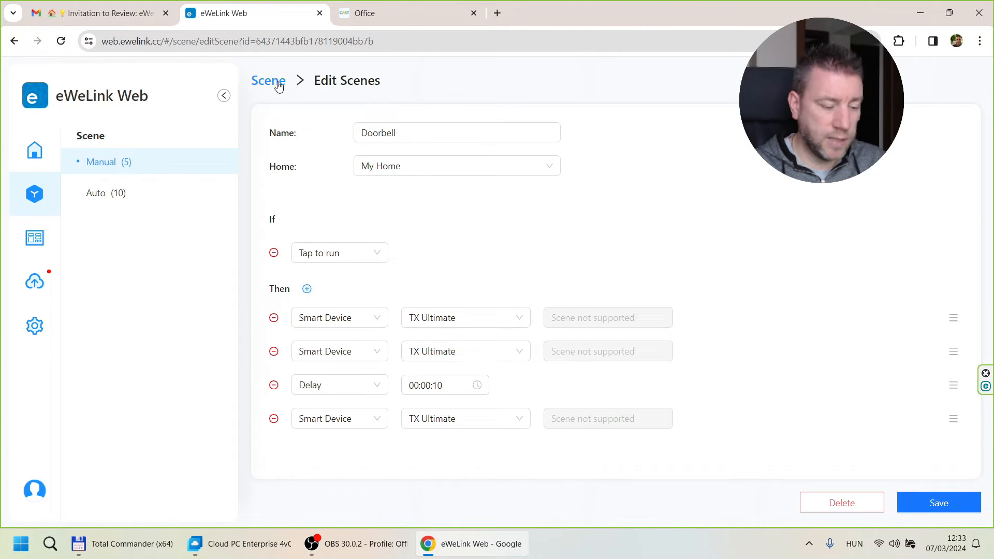
pyautogui.click(267, 80)
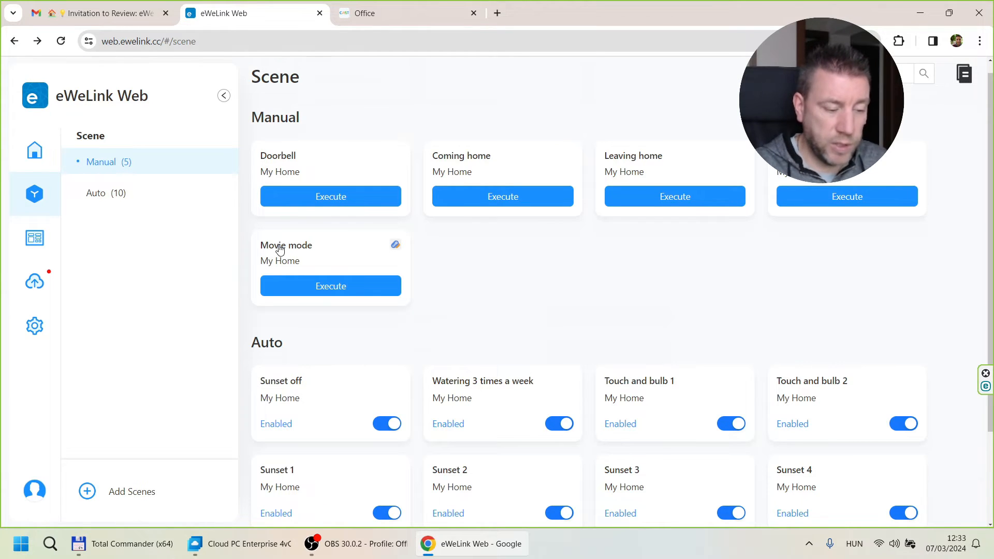
pyautogui.moveTo(974, 91)
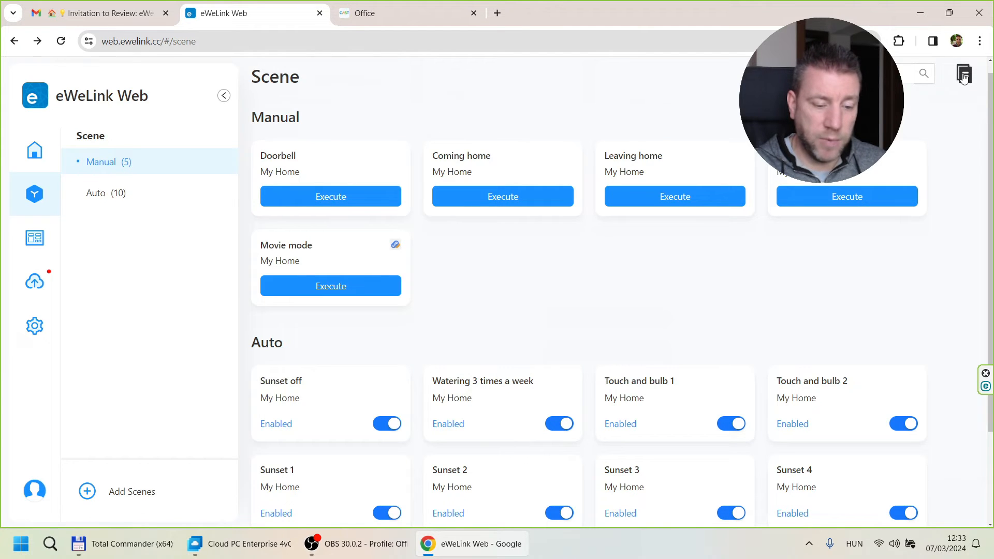
# Review the Scene Logs history of failed Quick watering and bulb runs among successful ones
pyautogui.click(962, 74)
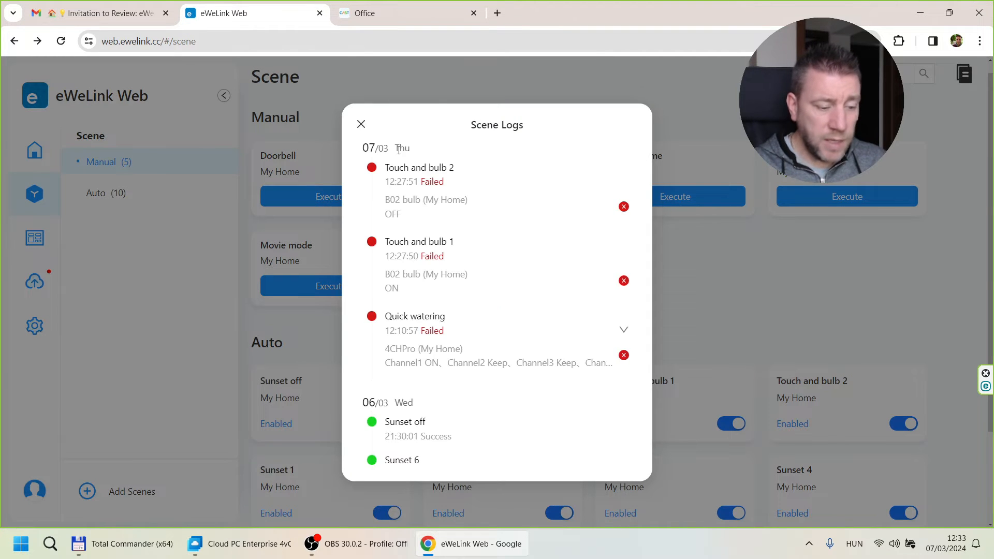
pyautogui.moveTo(496, 163)
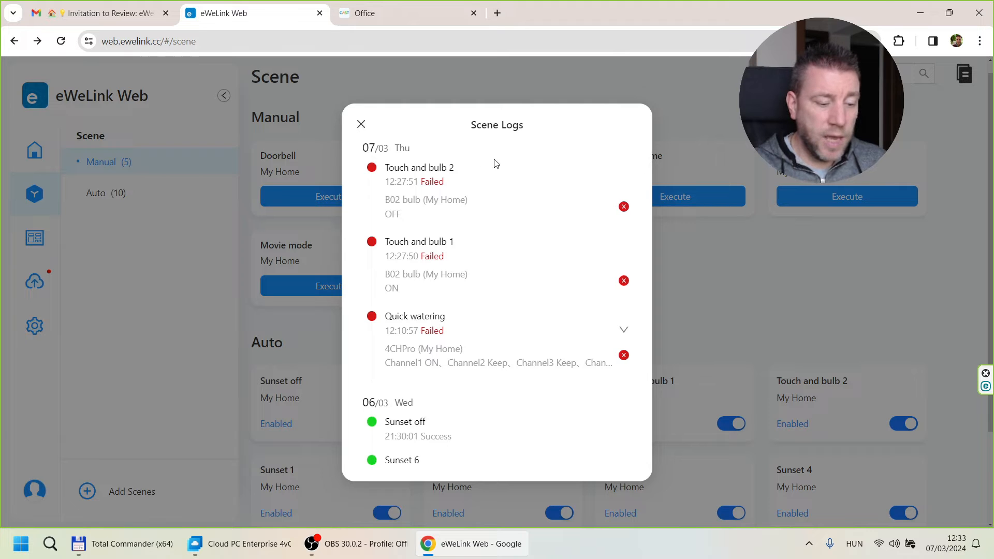
pyautogui.scroll(-3)
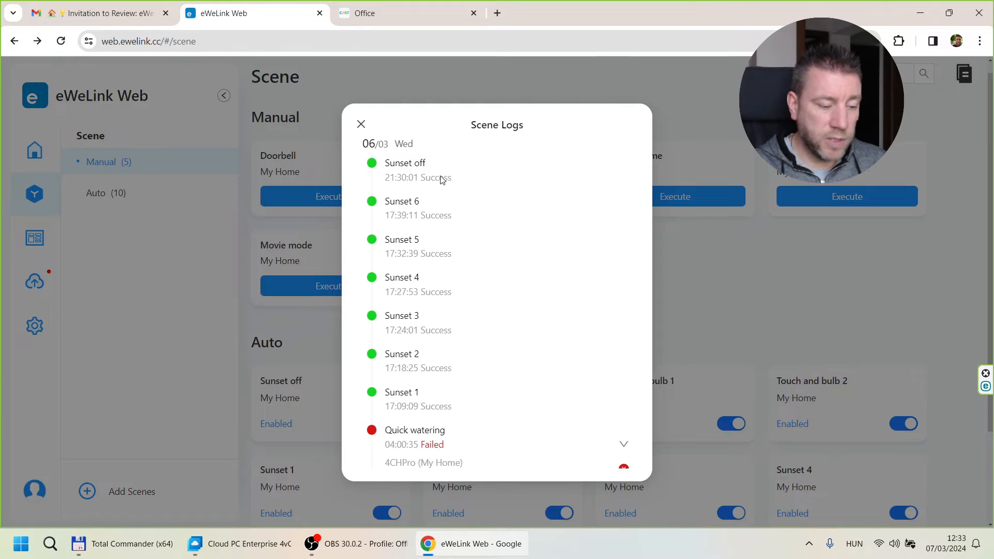
pyautogui.scroll(-3)
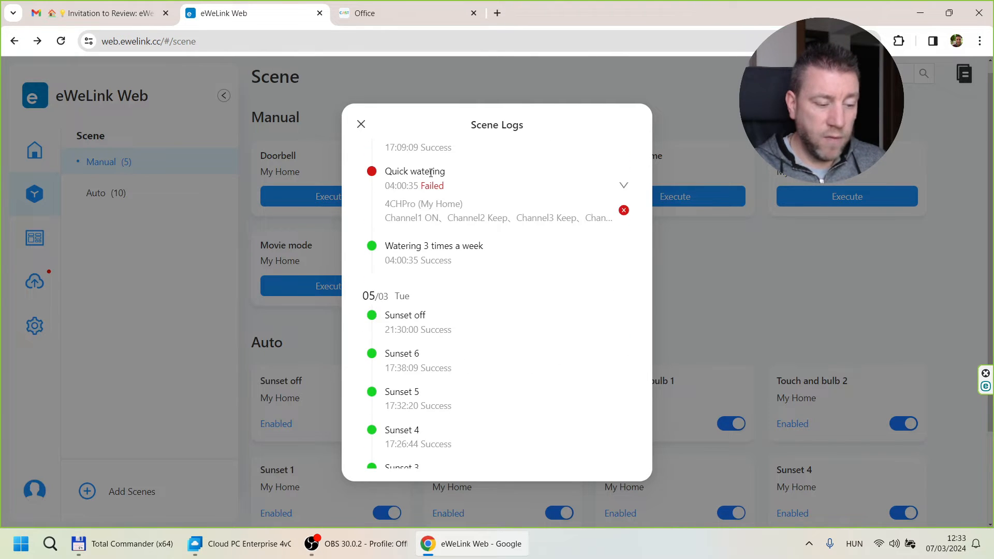
pyautogui.scroll(-3)
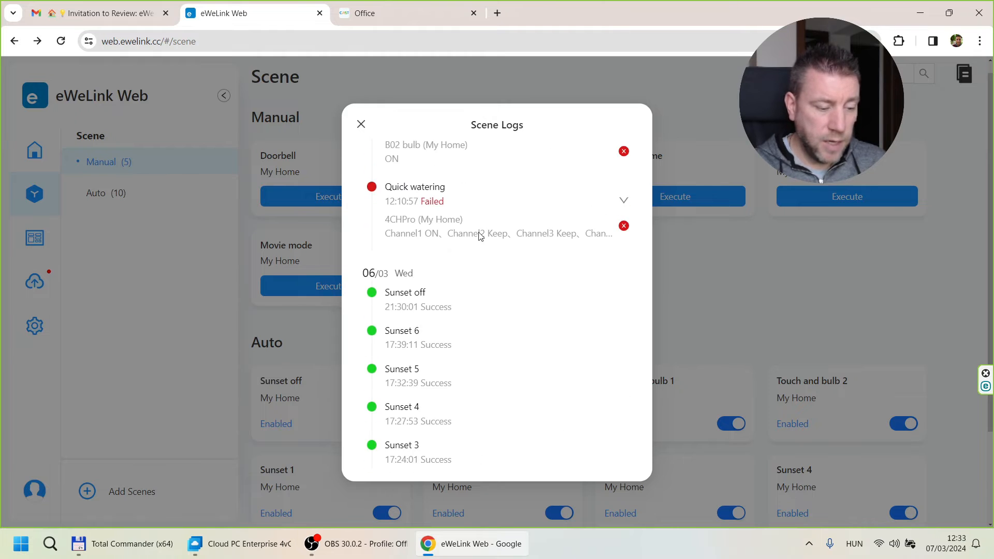
pyautogui.scroll(-3)
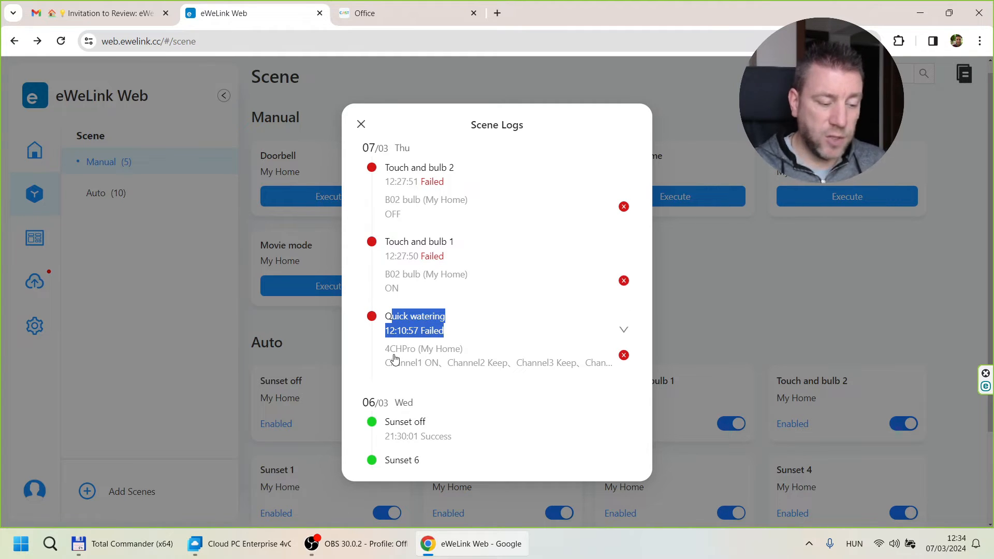
pyautogui.moveTo(399, 356)
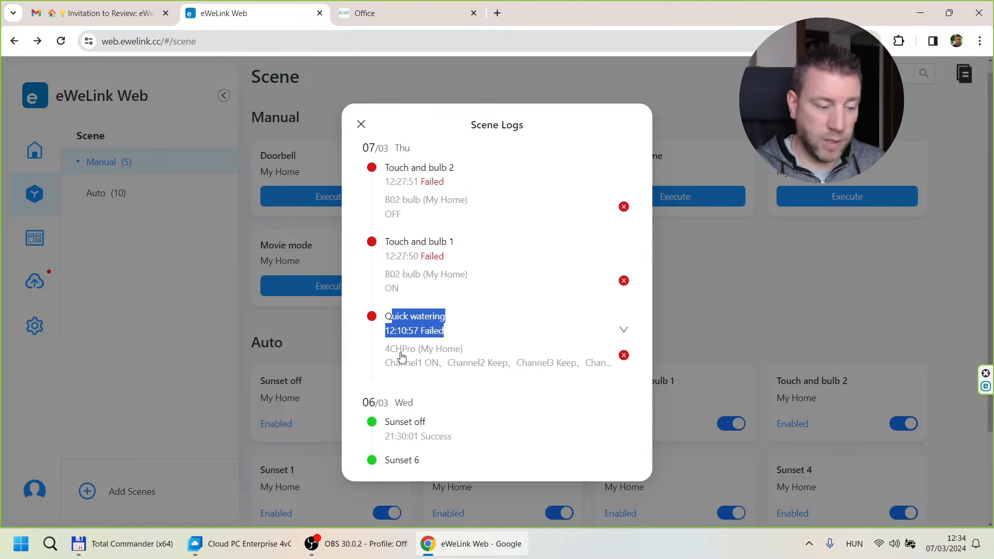
pyautogui.moveTo(522, 350)
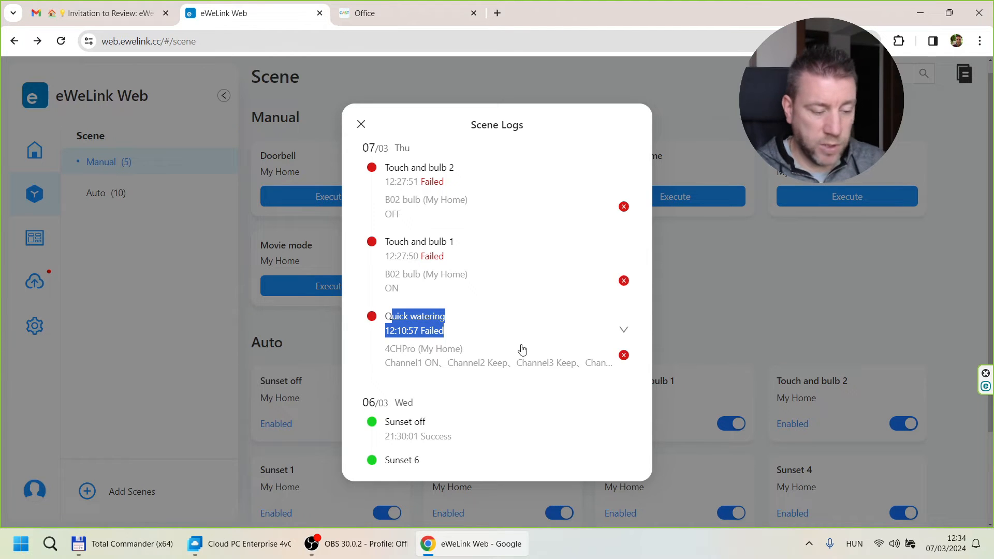
pyautogui.scroll(-3)
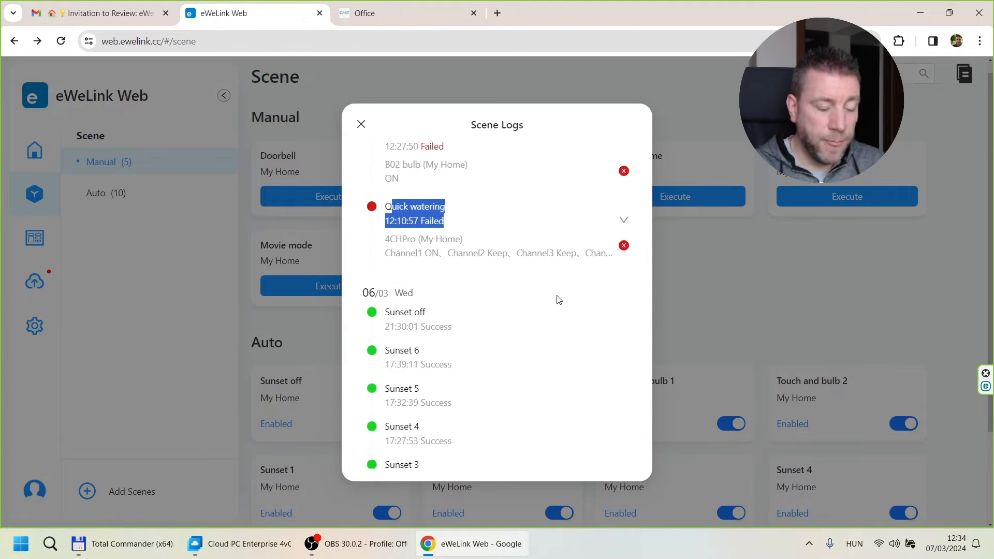
pyautogui.scroll(-3)
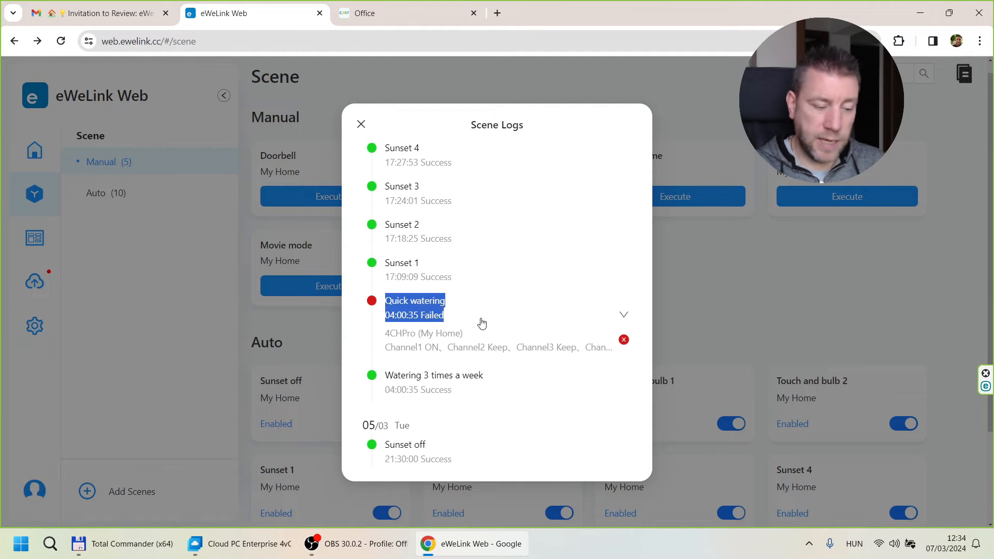
pyautogui.scroll(-3)
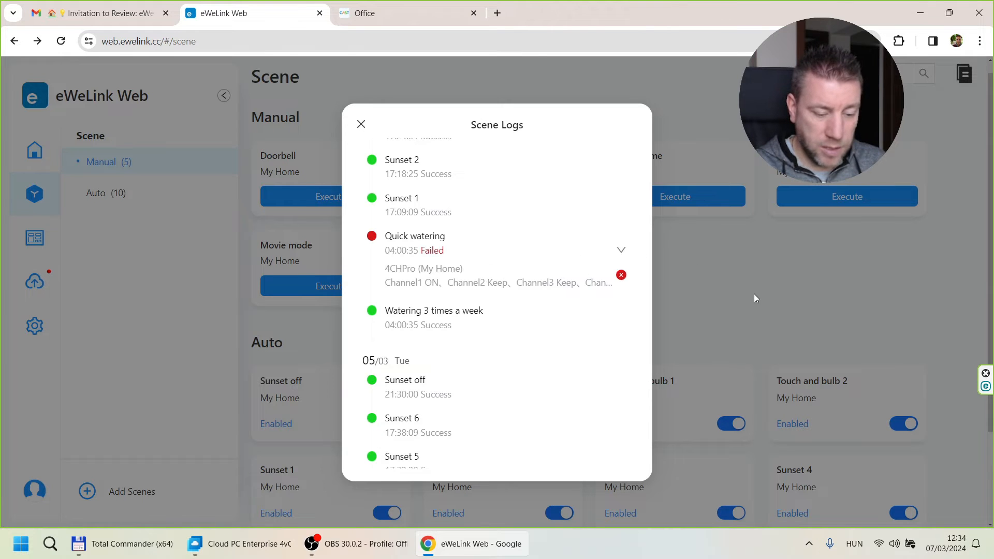
# Check the Watering 3 times a week scene's Mon/Wed/Fri 05:00 trigger, then return to the scene list
pyautogui.click(360, 123)
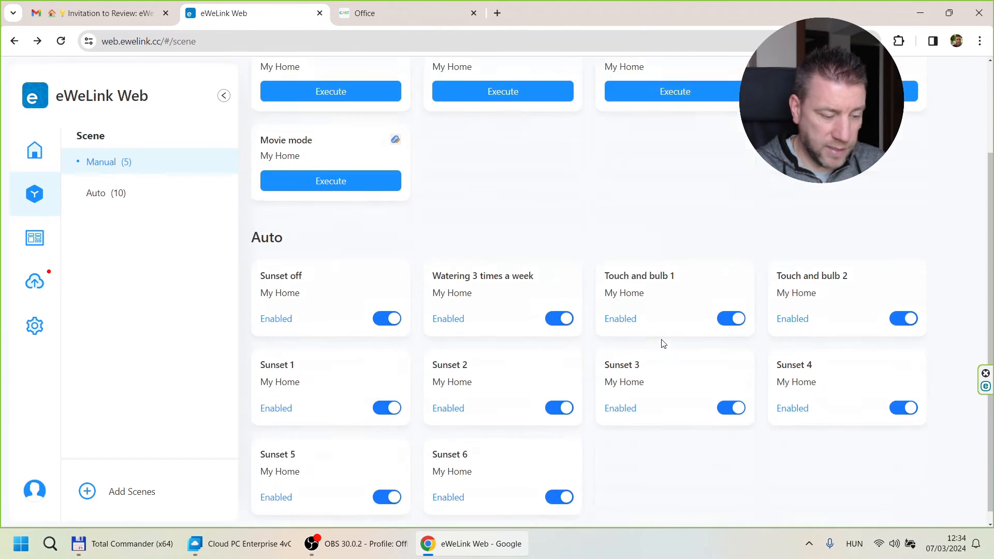
pyautogui.scroll(-3)
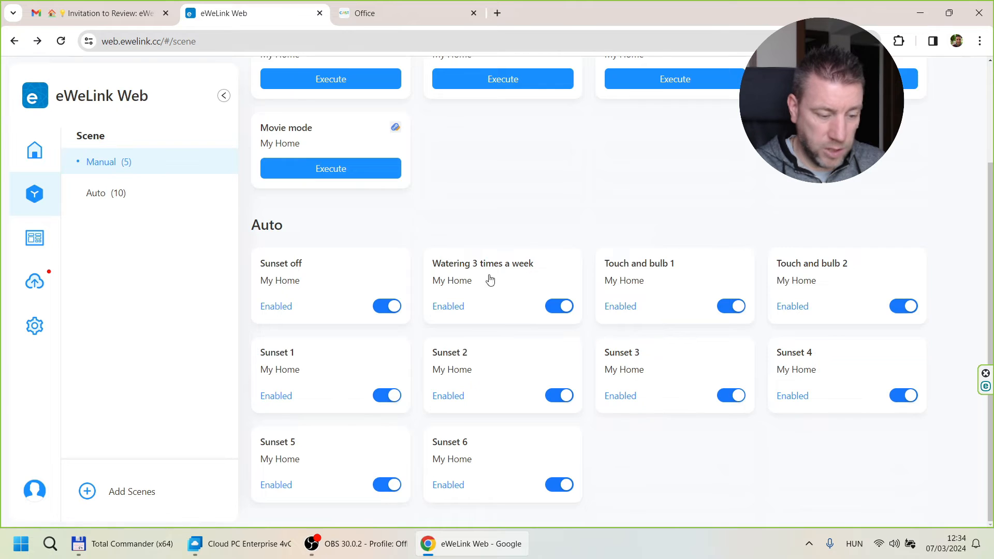
pyautogui.click(482, 263)
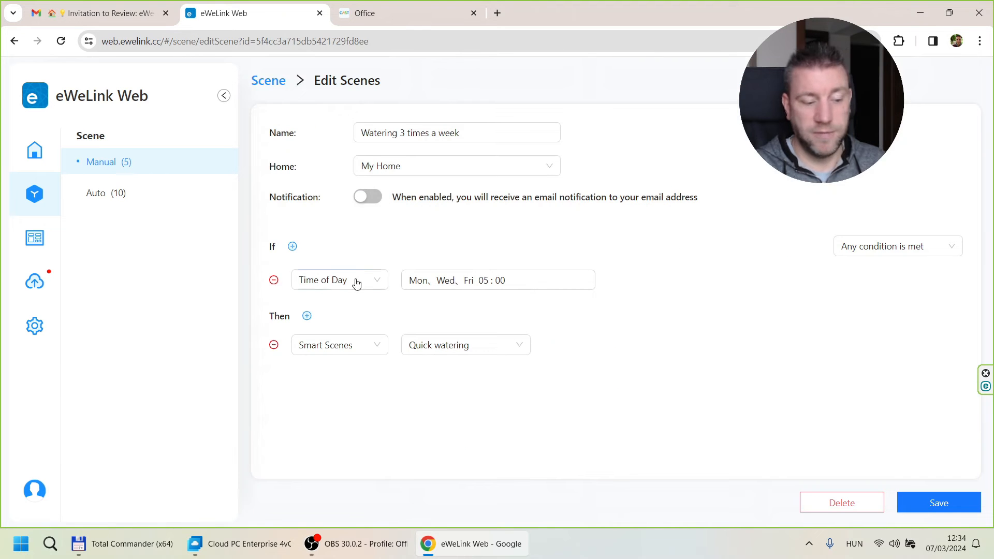
pyautogui.click(498, 280)
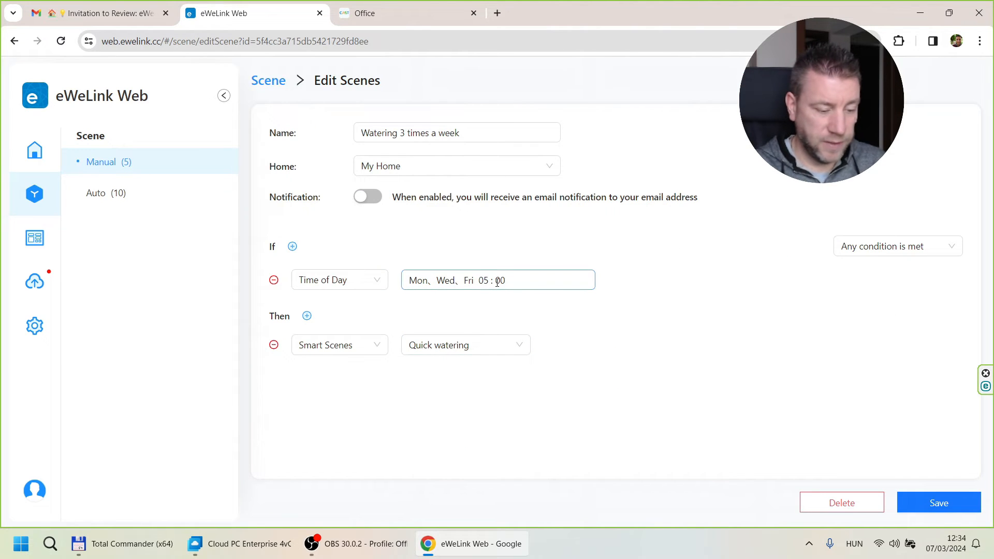
pyautogui.click(497, 279)
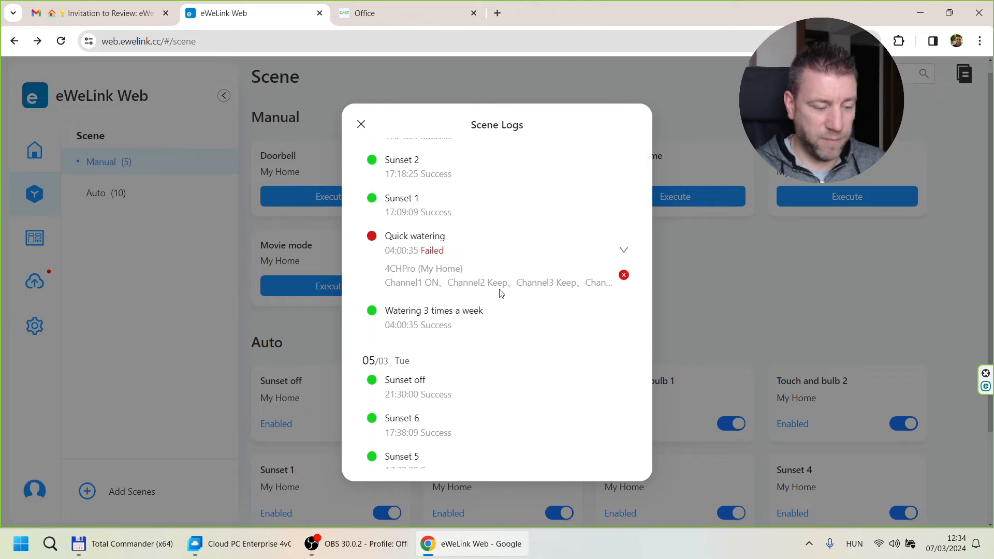
pyautogui.moveTo(417, 255)
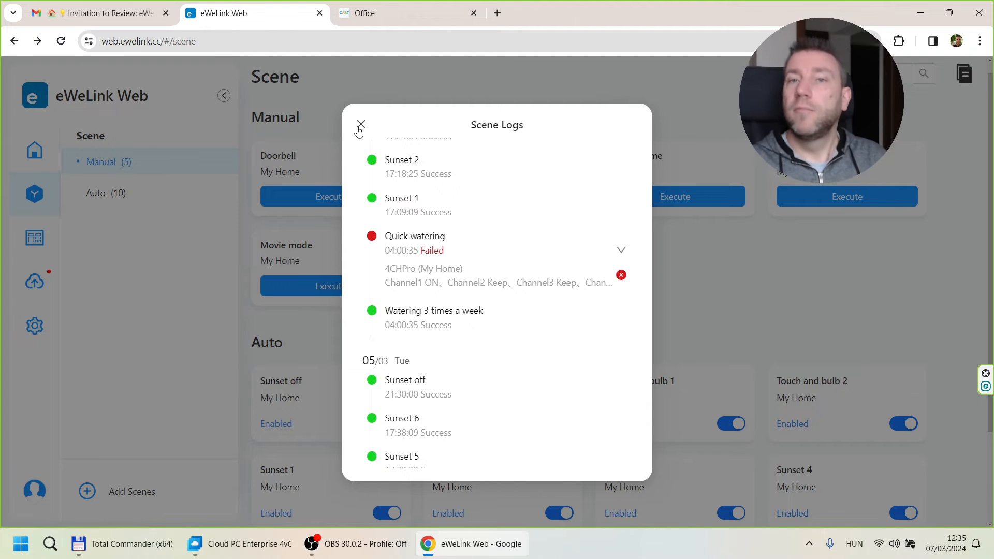
# Reopen the Scene Logs to view today's failed Touch and bulb and Quick watering runs, then close them
pyautogui.click(360, 124)
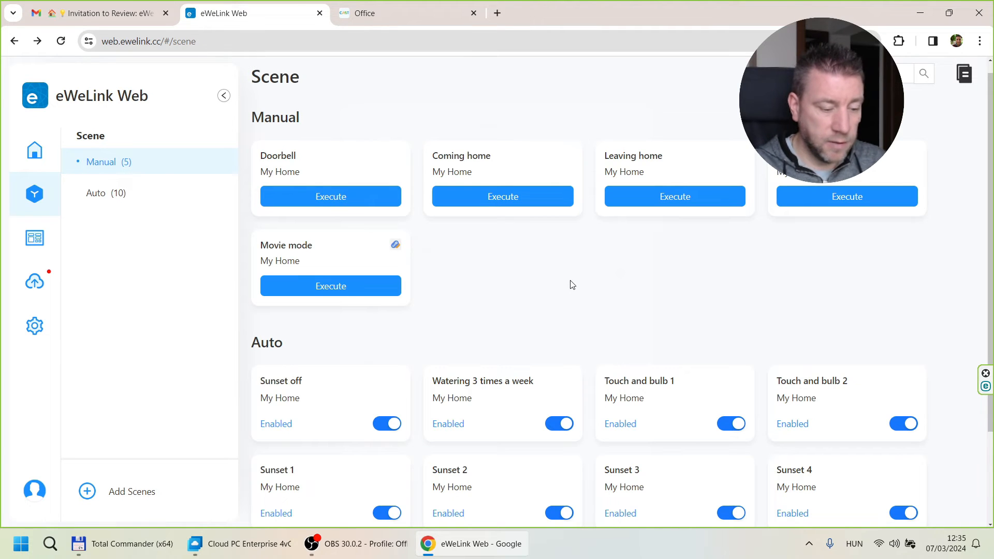
pyautogui.scroll(-3)
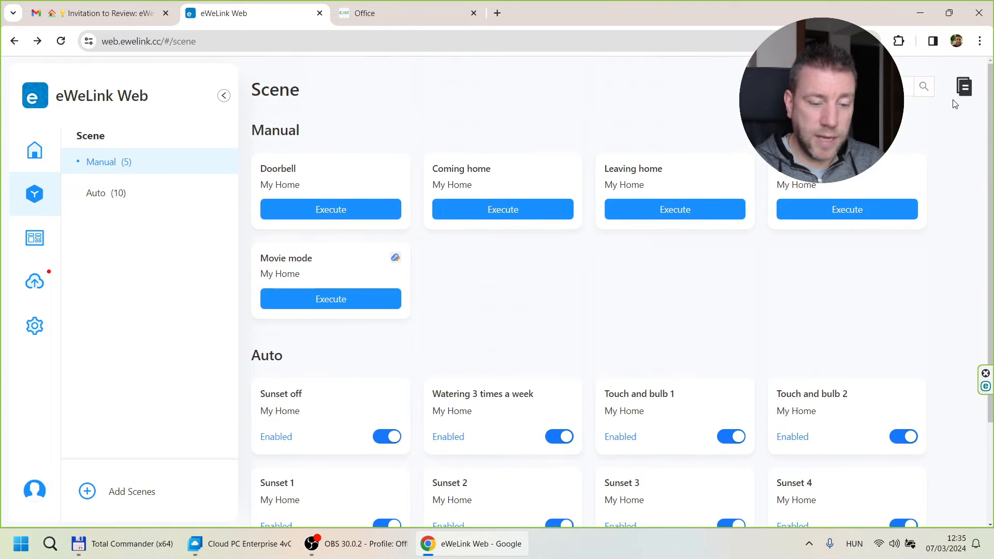
pyautogui.click(962, 87)
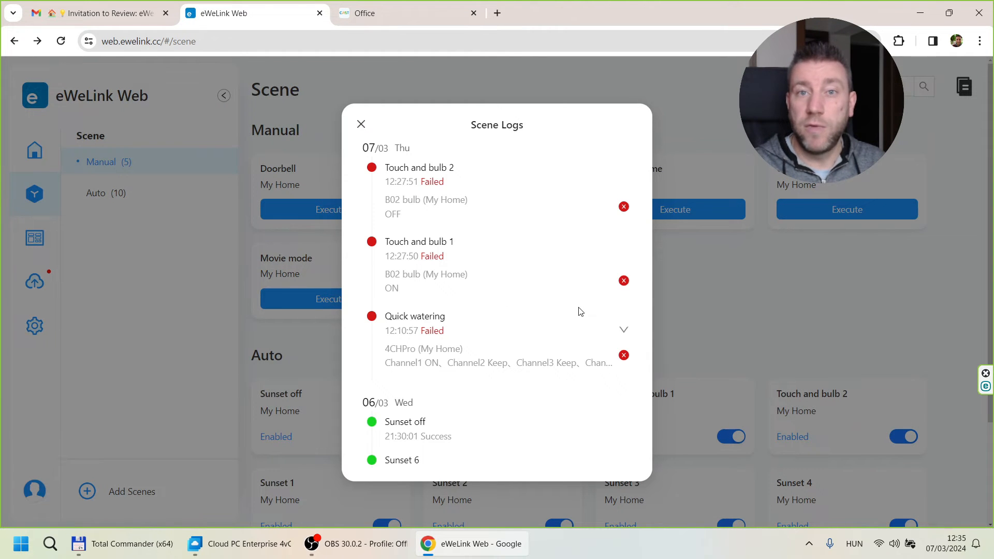
pyautogui.moveTo(361, 124)
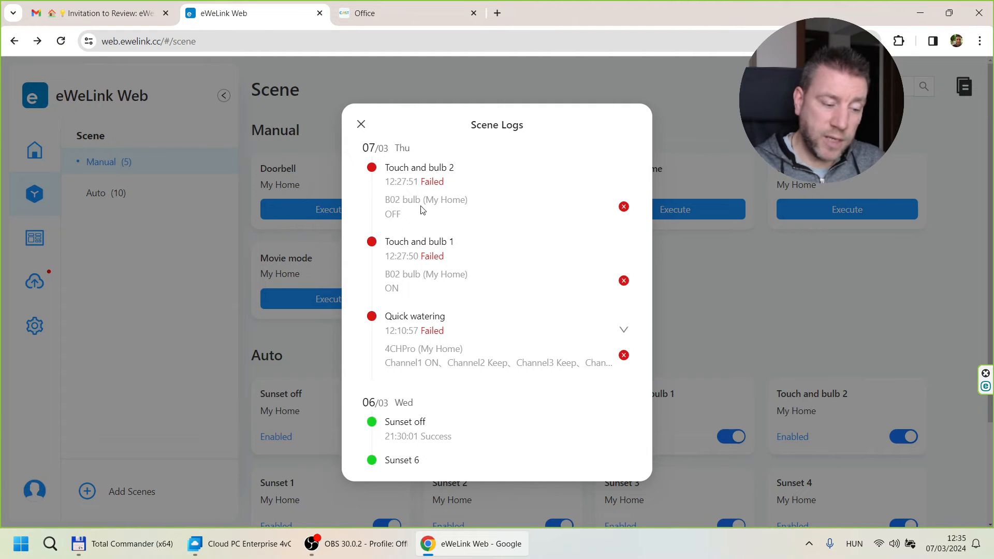
pyautogui.moveTo(394, 152)
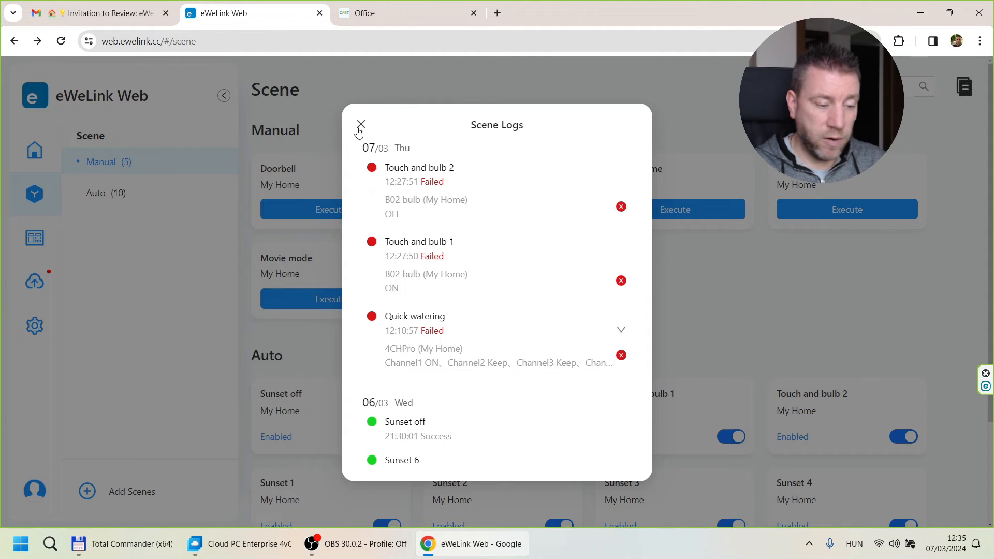
pyautogui.click(360, 125)
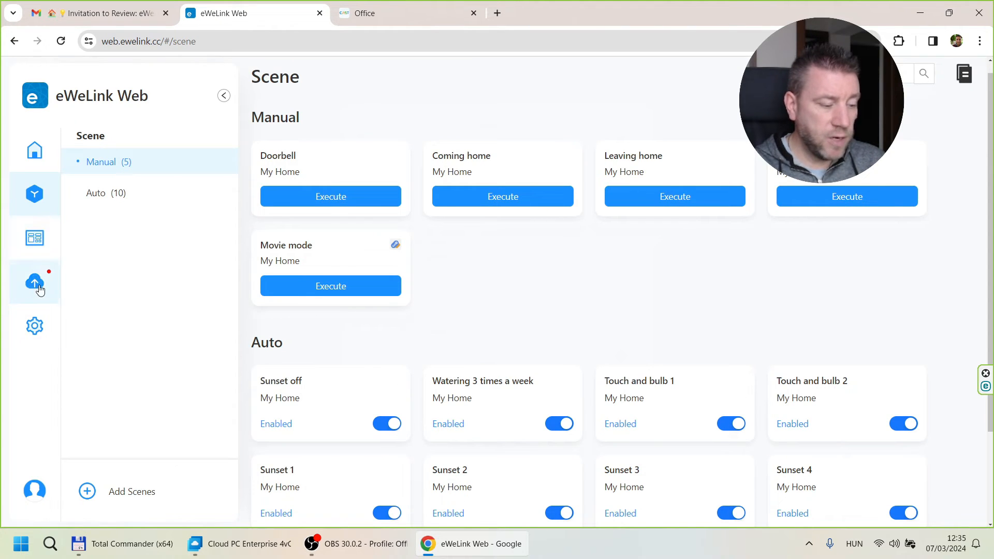
# View the Firmware Update list of 59 devices, then the Settings release notes
pyautogui.click(35, 282)
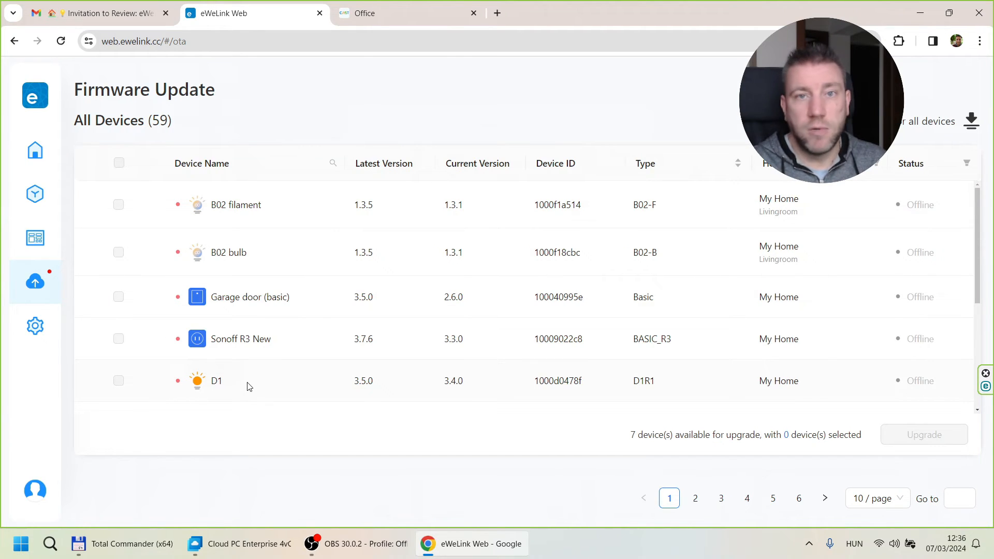
pyautogui.click(35, 325)
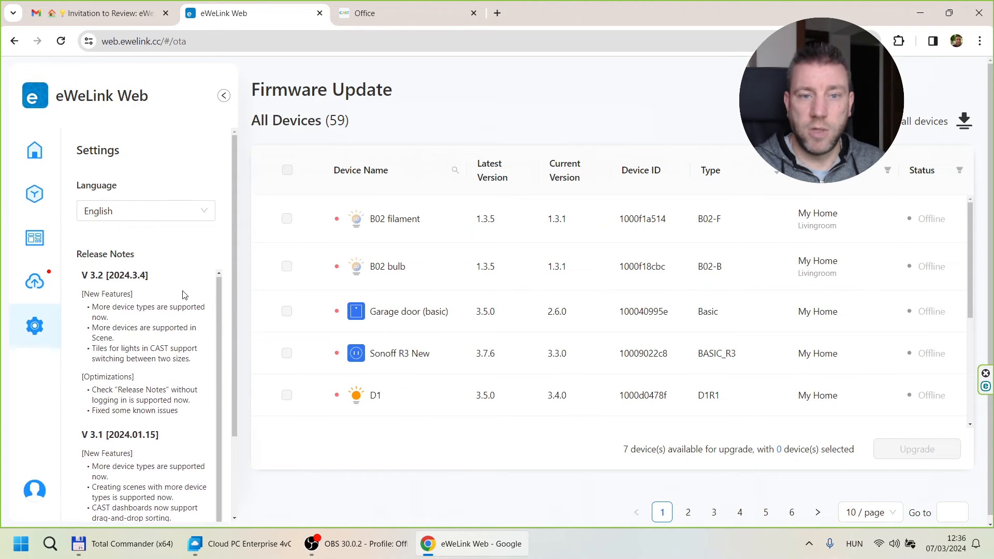
# Scroll the version 3.2 and 3.1 release notes and head to the CAST dashboards page
pyautogui.scroll(-3)
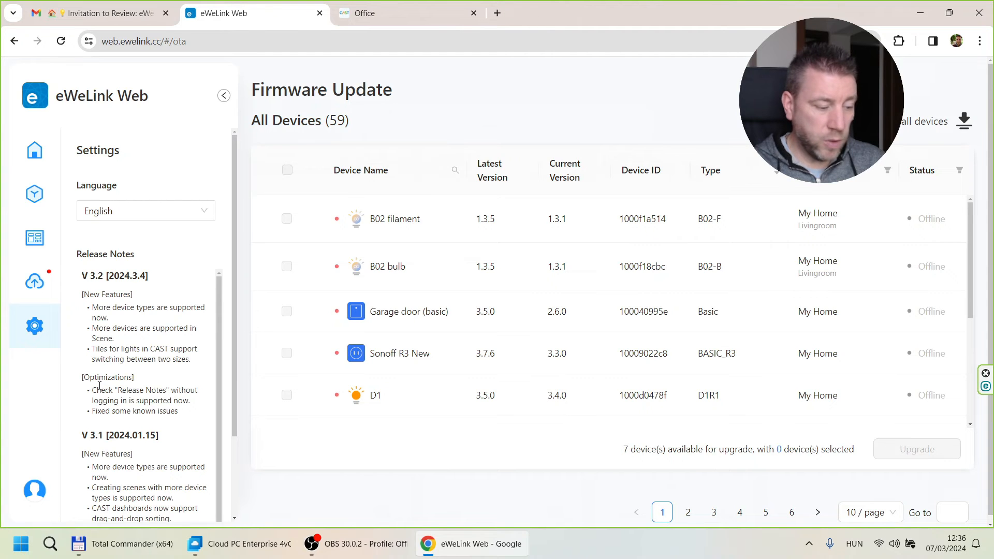
pyautogui.moveTo(122, 287)
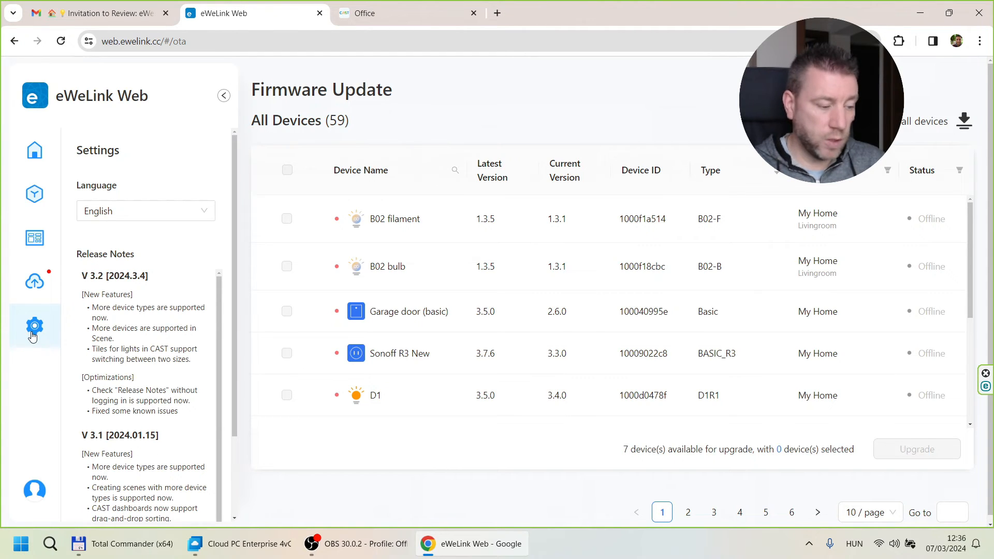
pyautogui.click(34, 237)
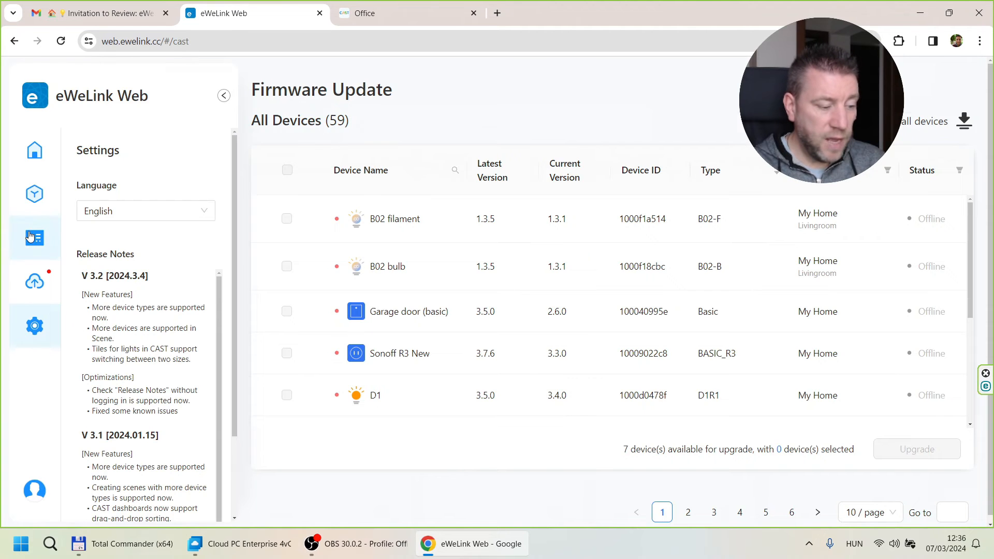
# Edit the Office CAST dashboard and preview its calendar, weather, device tiles and energy charts
pyautogui.click(35, 238)
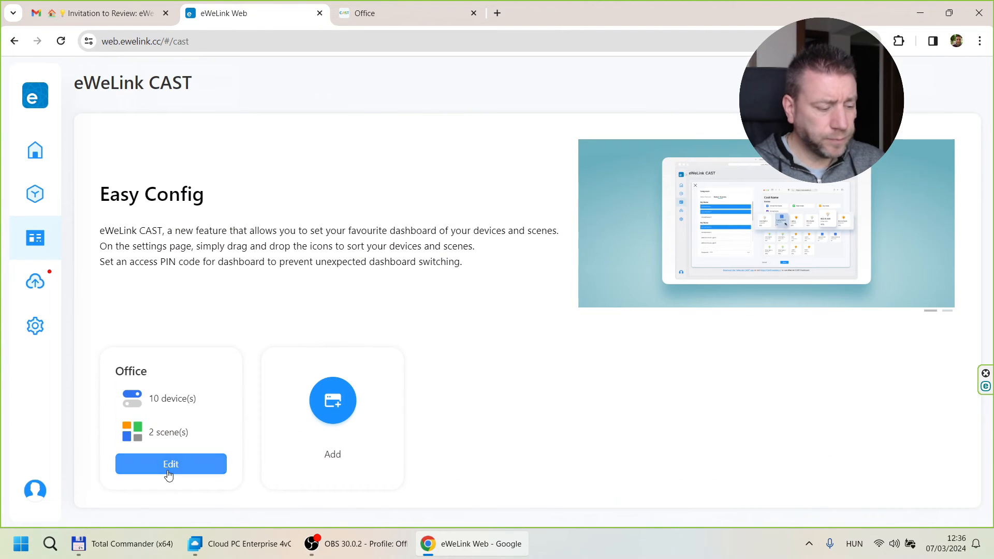
pyautogui.click(171, 463)
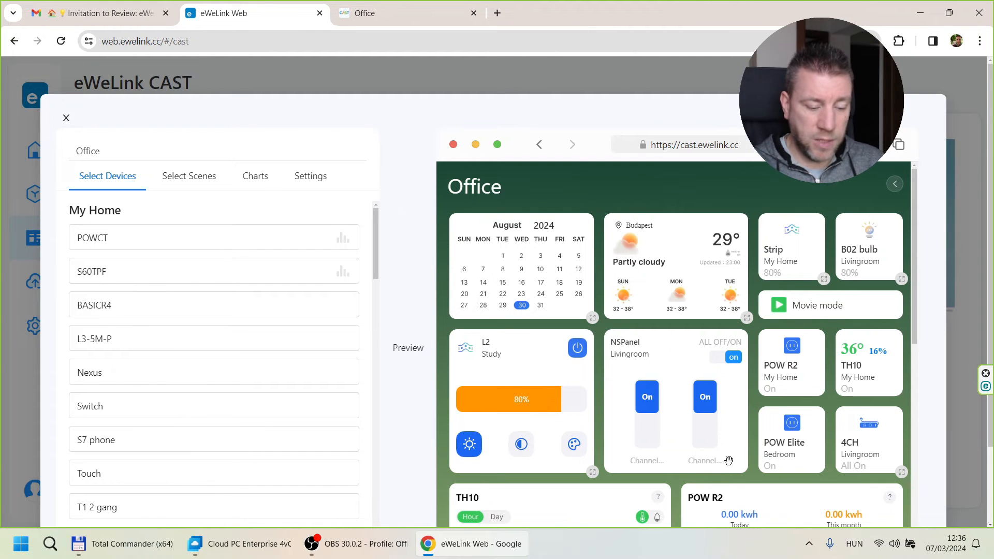
pyautogui.scroll(-3)
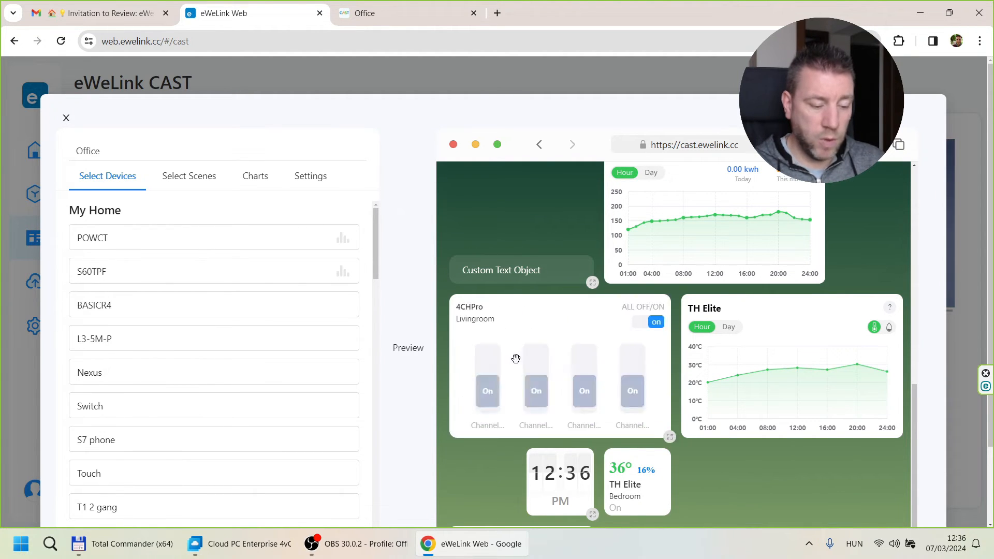
pyautogui.click(656, 322)
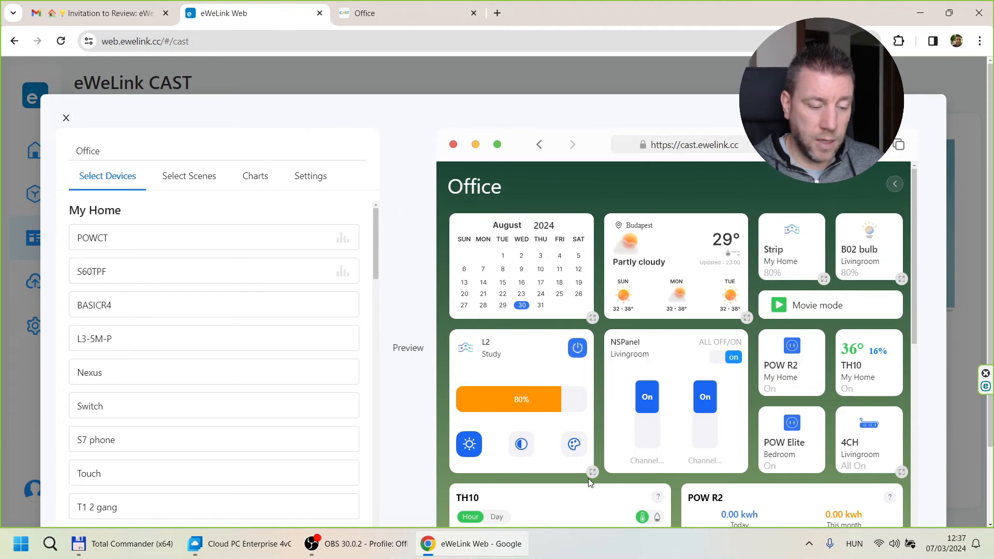
pyautogui.moveTo(585, 447)
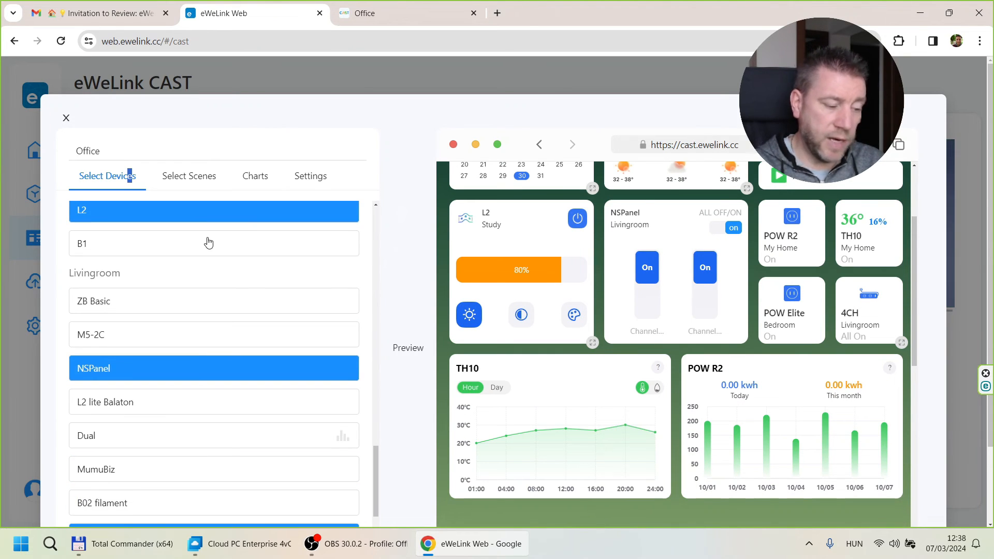
# Review the Office dashboard's Select Scenes, Charts and Settings tabs, then show it live in cast view
pyautogui.scroll(-3)
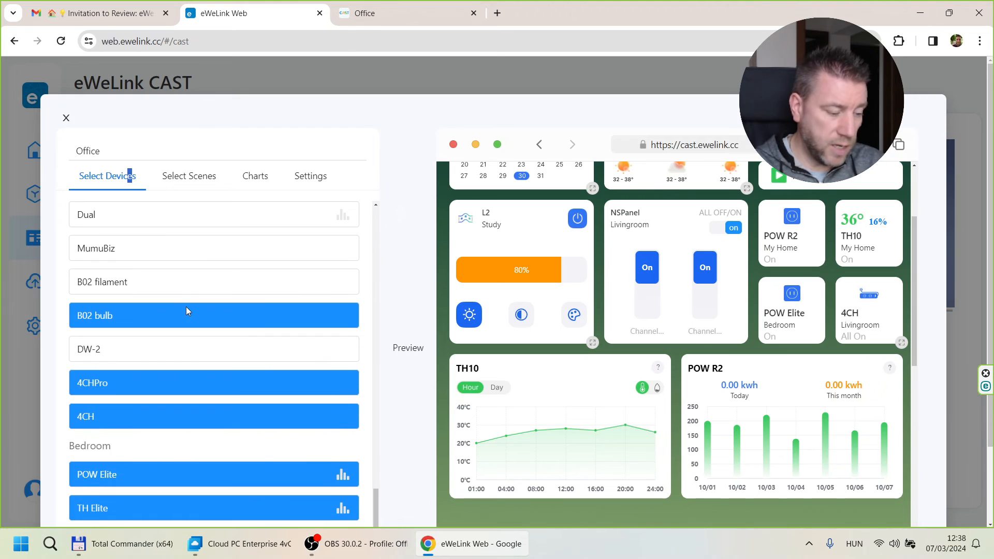
pyautogui.click(188, 176)
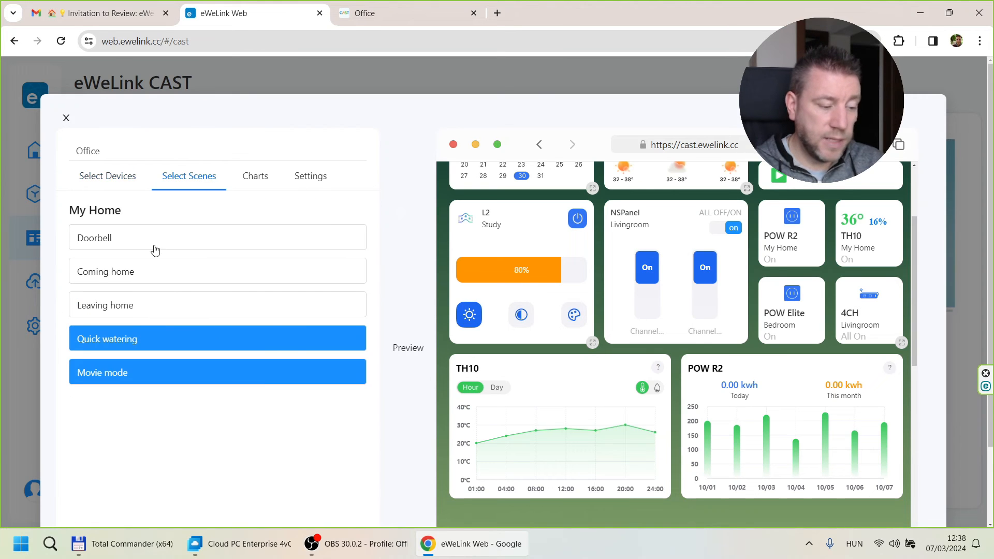
pyautogui.moveTo(255, 175)
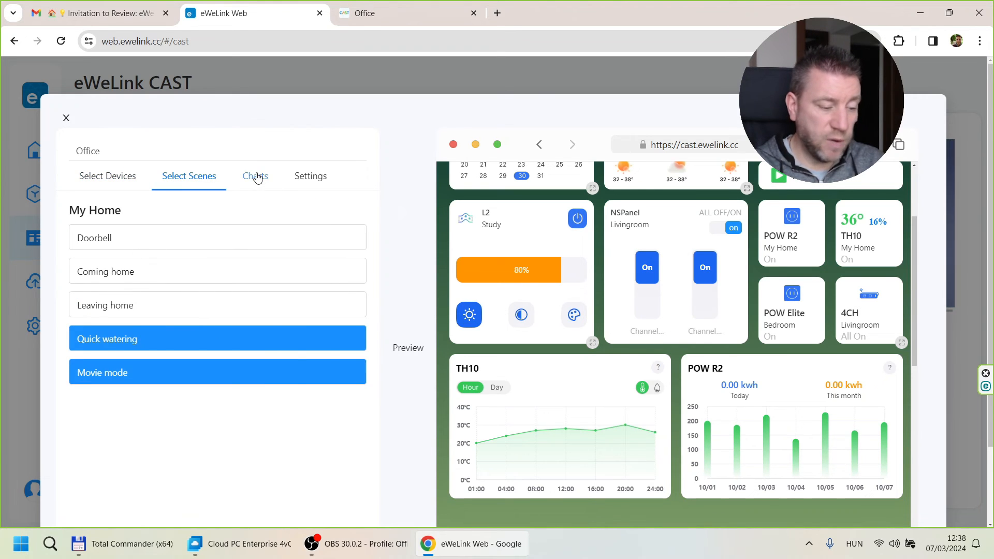
pyautogui.click(255, 176)
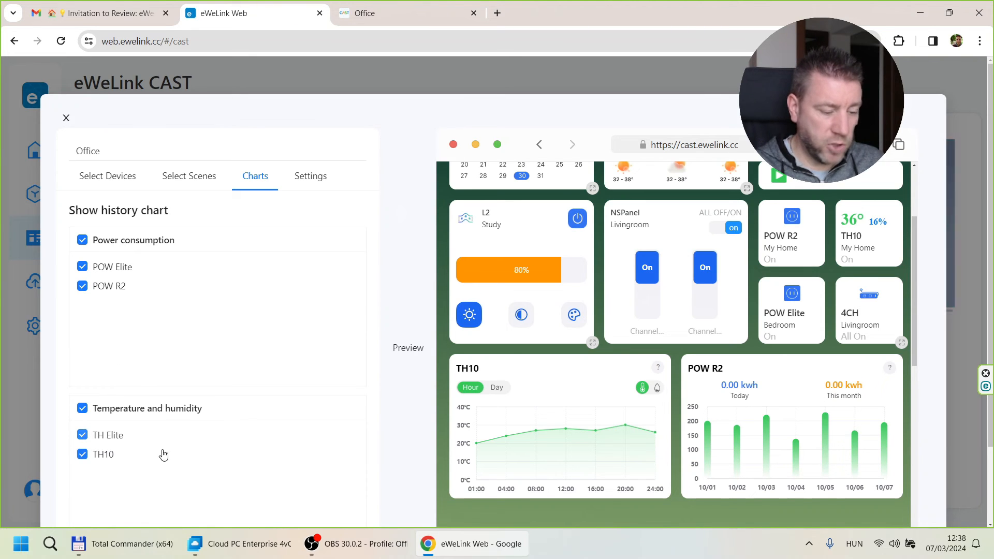
pyautogui.click(309, 176)
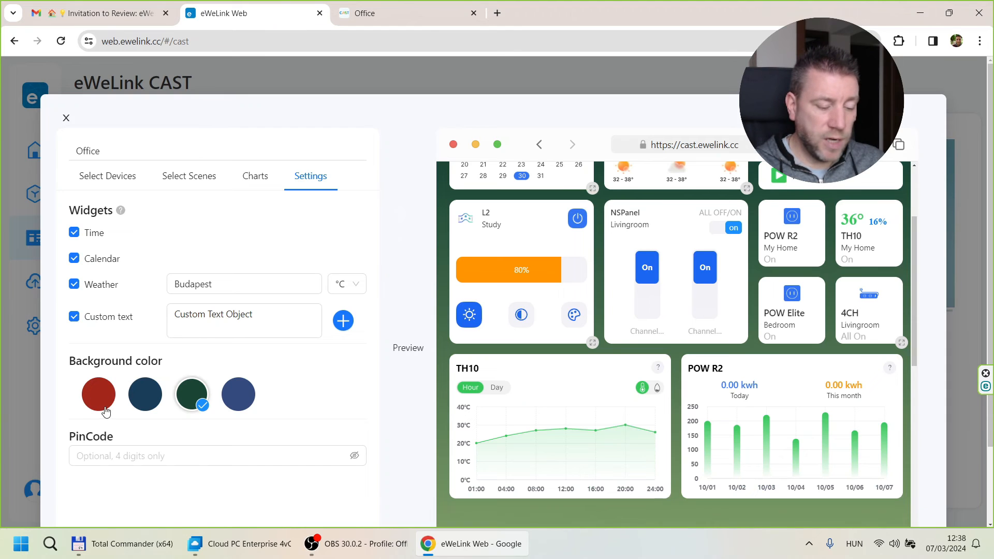
pyautogui.moveTo(238, 394)
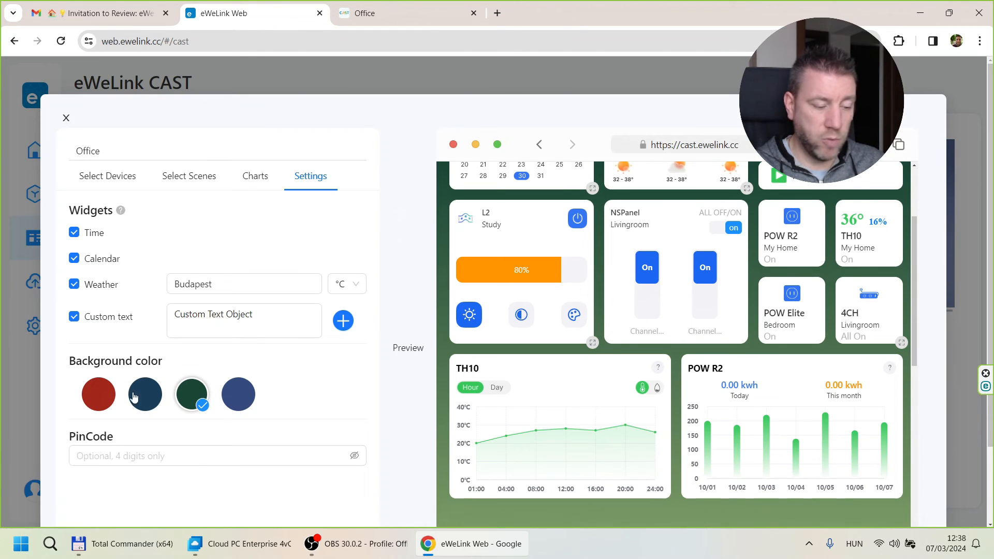
pyautogui.scroll(-3)
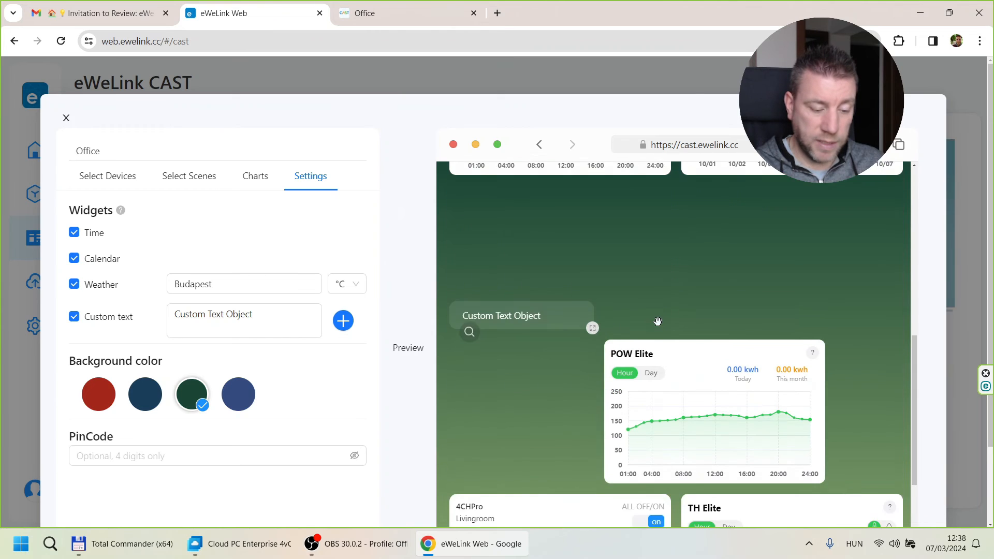
pyautogui.click(363, 13)
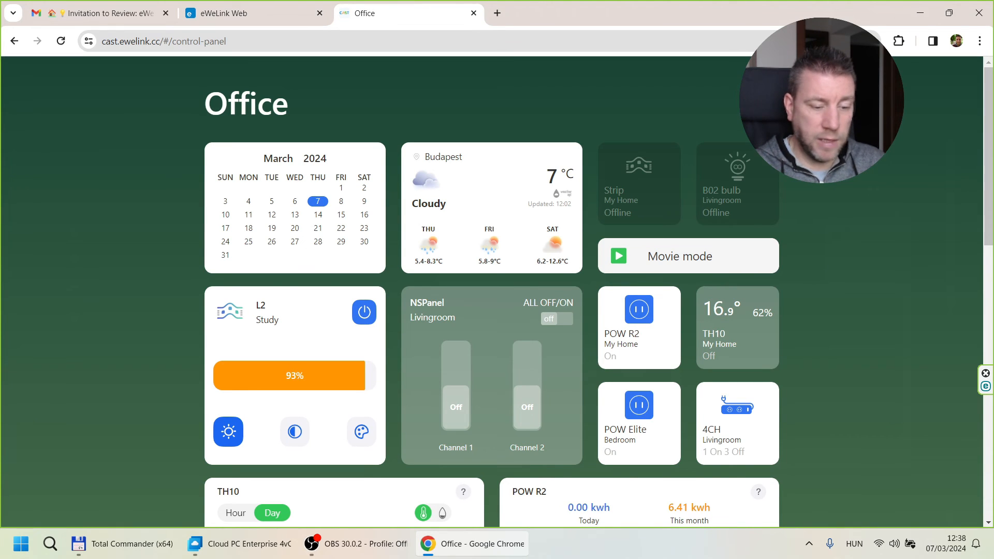
# Dim the L2 light to about 30%, raise it to 78%, and try its colour temperature mode
pyautogui.moveTo(364, 375); pyautogui.dragTo(263, 375)
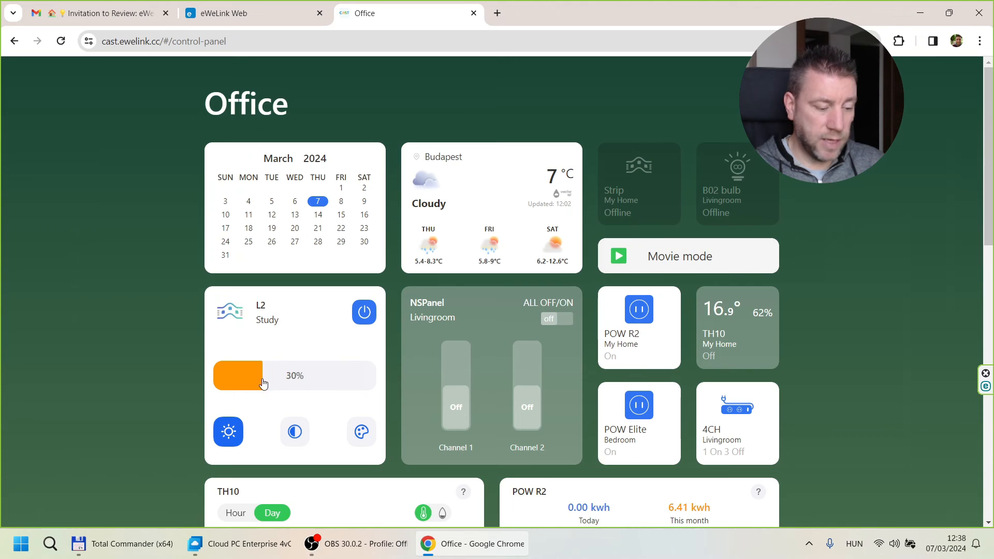
pyautogui.moveTo(263, 374); pyautogui.dragTo(340, 375)
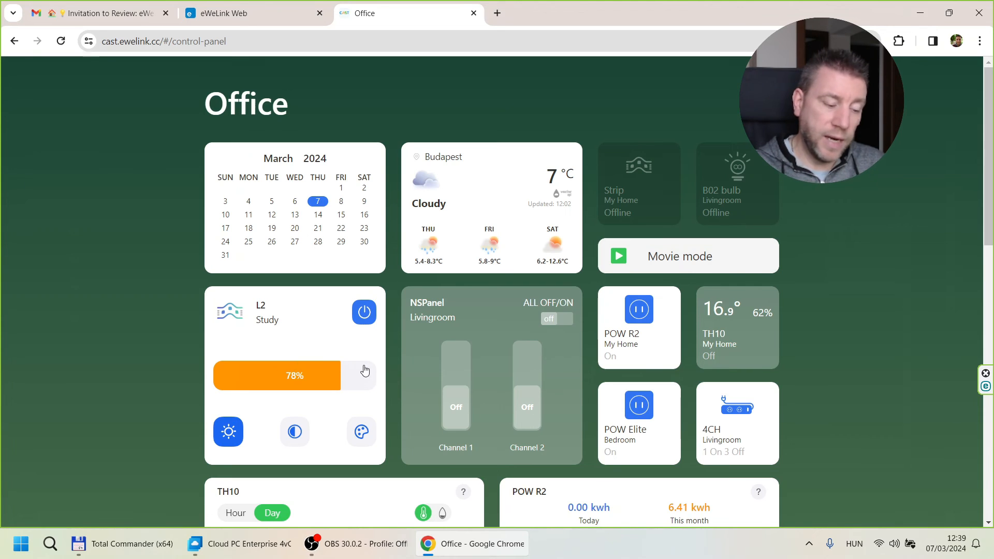
pyautogui.click(294, 432)
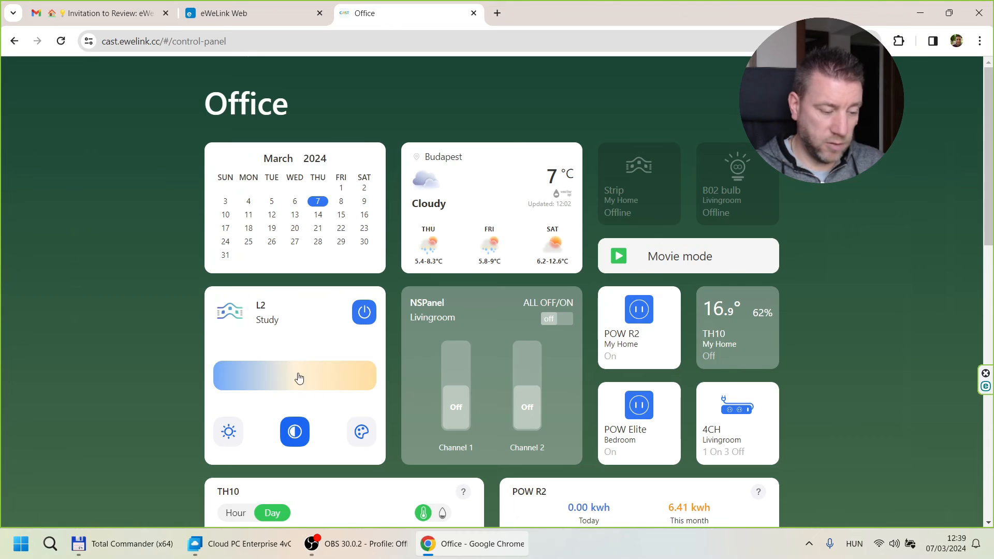
pyautogui.click(360, 432)
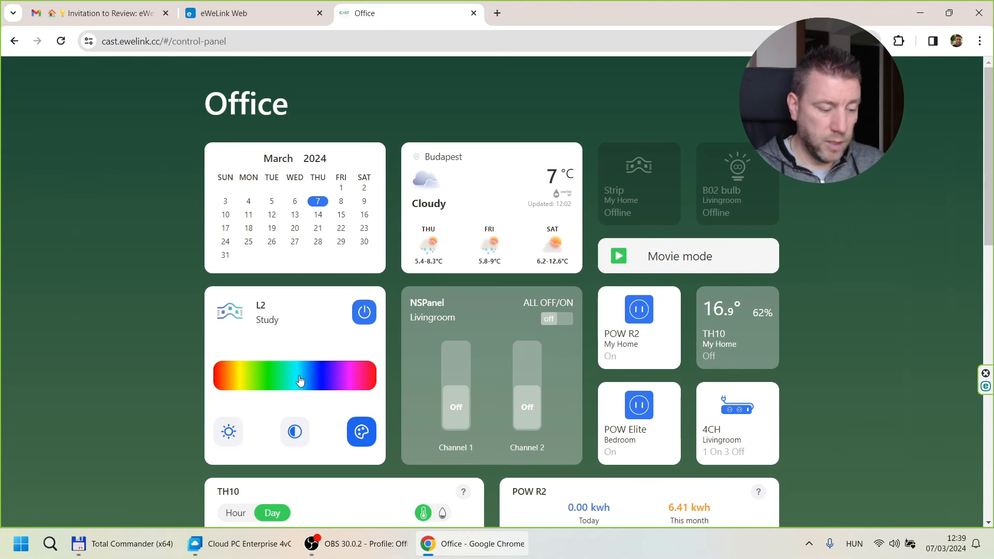
# Set the L2 light to a yellow-green colour and return to brightness adjustment
pyautogui.click(332, 375)
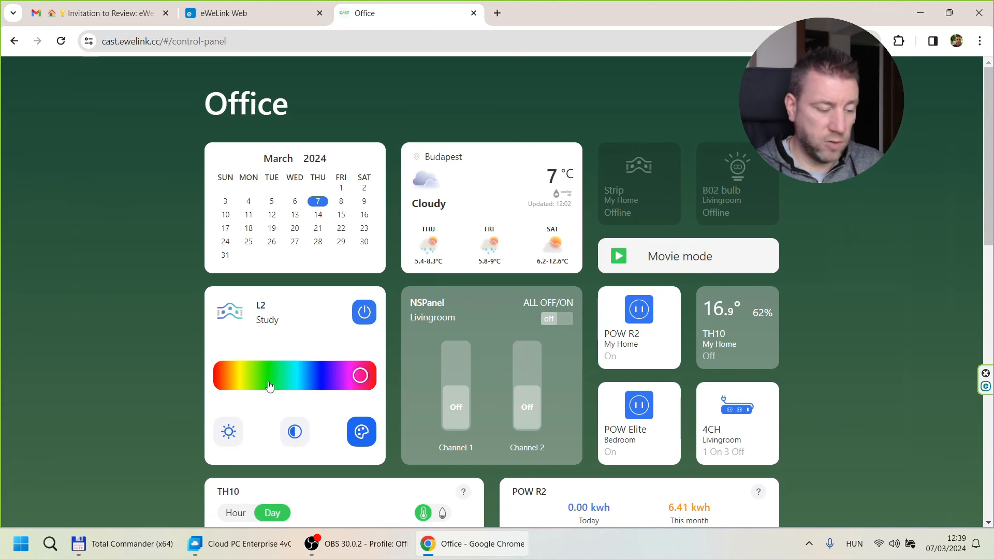
pyautogui.moveTo(359, 374); pyautogui.dragTo(242, 374)
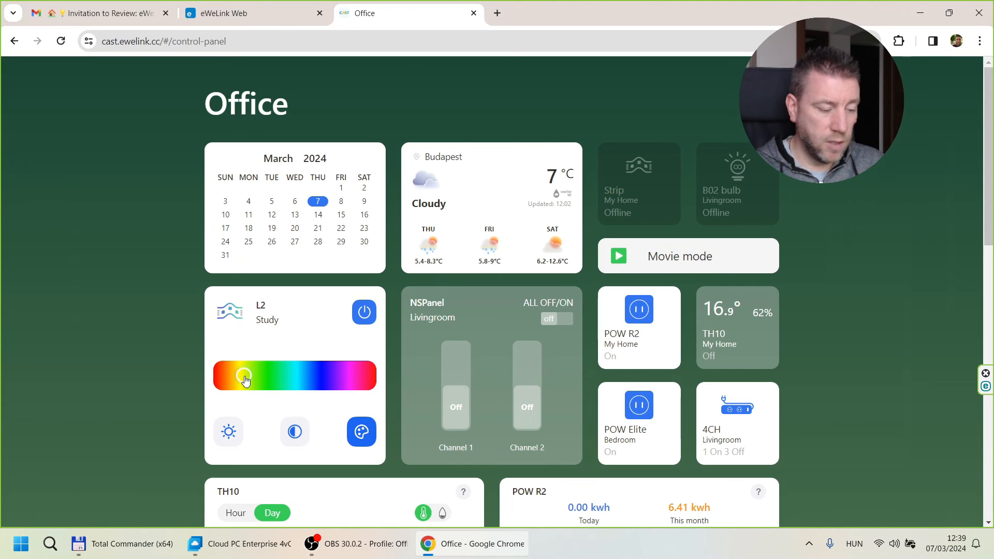
pyautogui.click(227, 432)
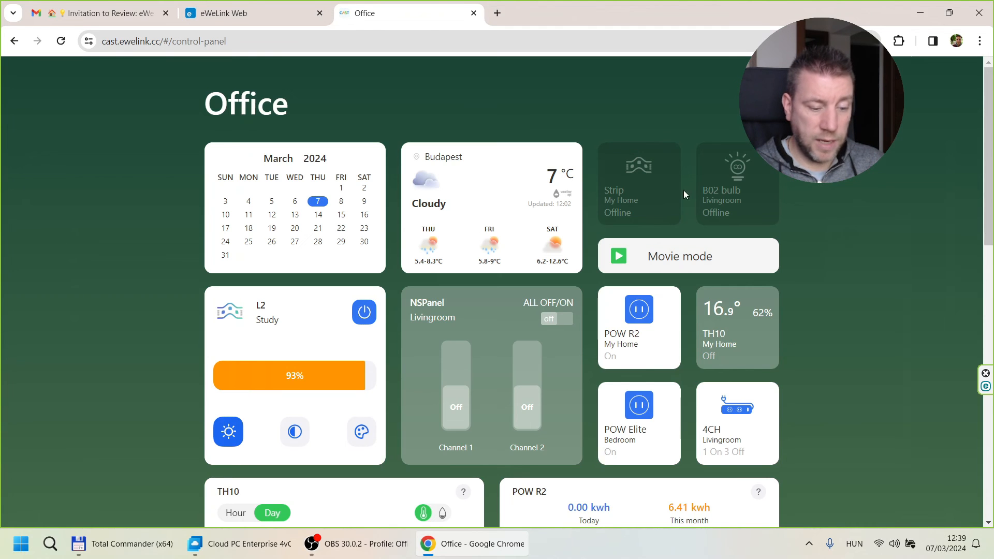
# Switch on channels 4, 3 and the remaining two channels of the 4CHPro Livingroom card
pyautogui.scroll(-3)
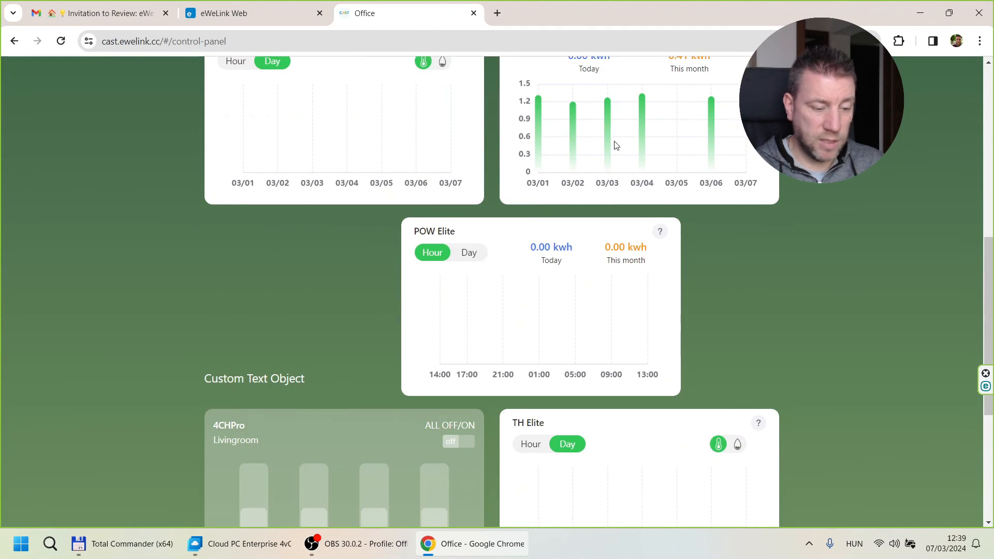
pyautogui.scroll(-3)
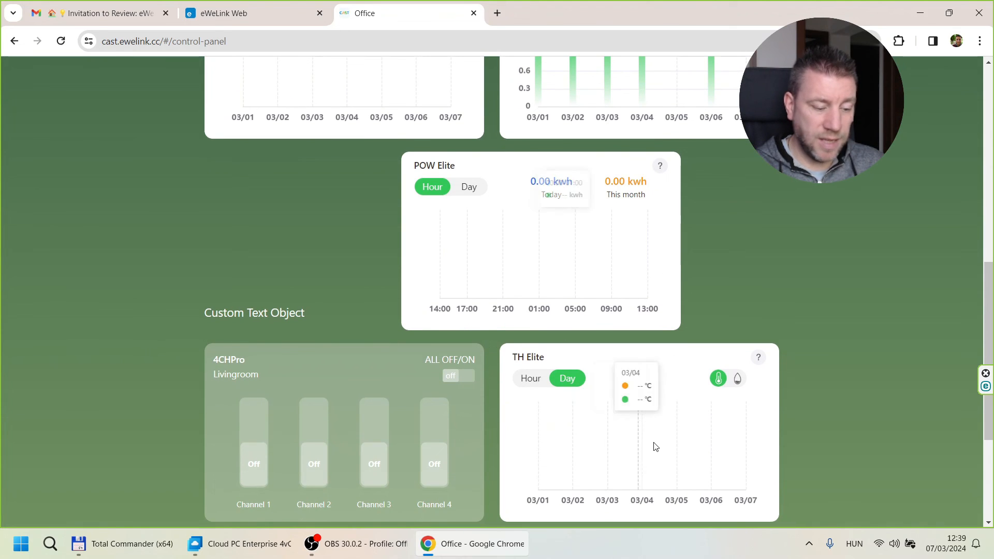
pyautogui.moveTo(570, 283)
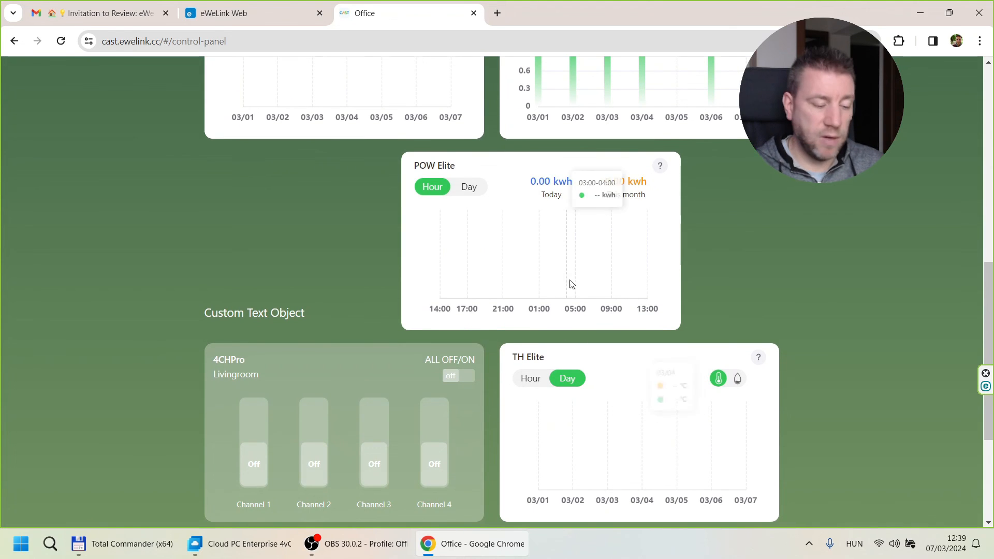
pyautogui.moveTo(604, 409)
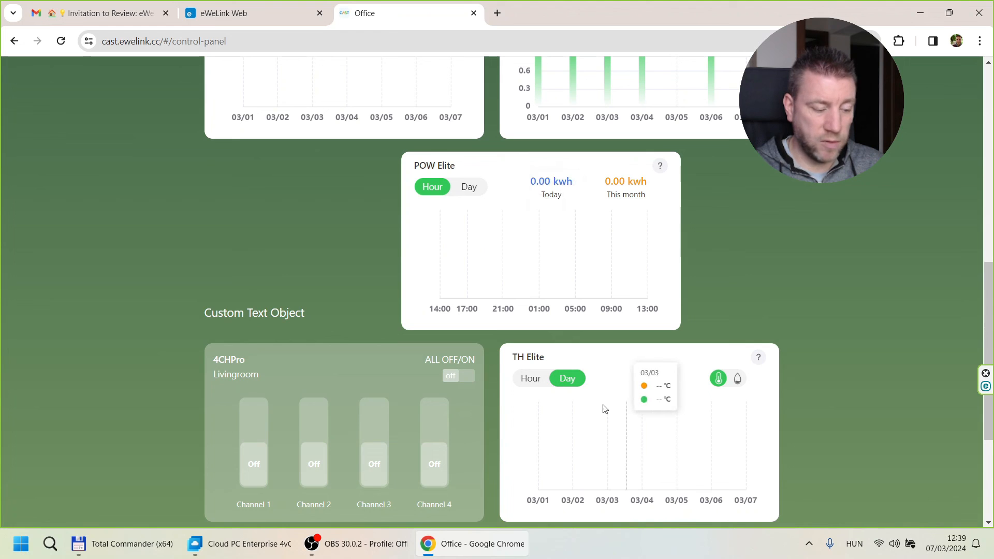
pyautogui.click(434, 421)
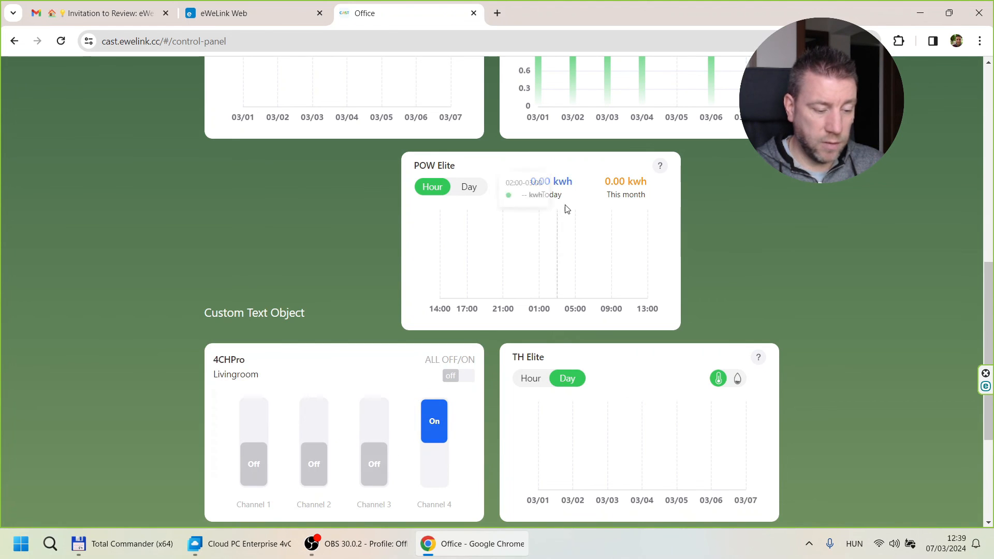
pyautogui.moveTo(568, 275)
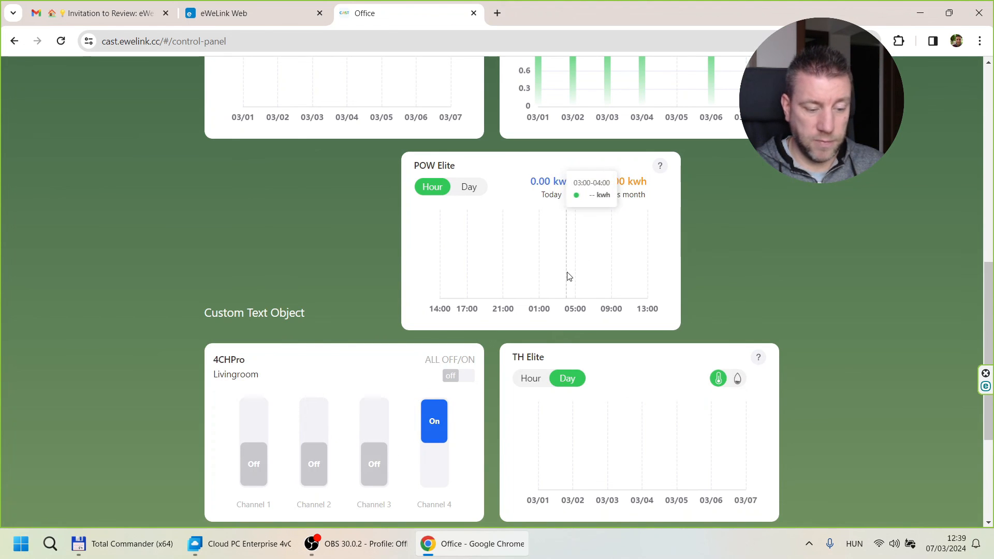
pyautogui.click(374, 419)
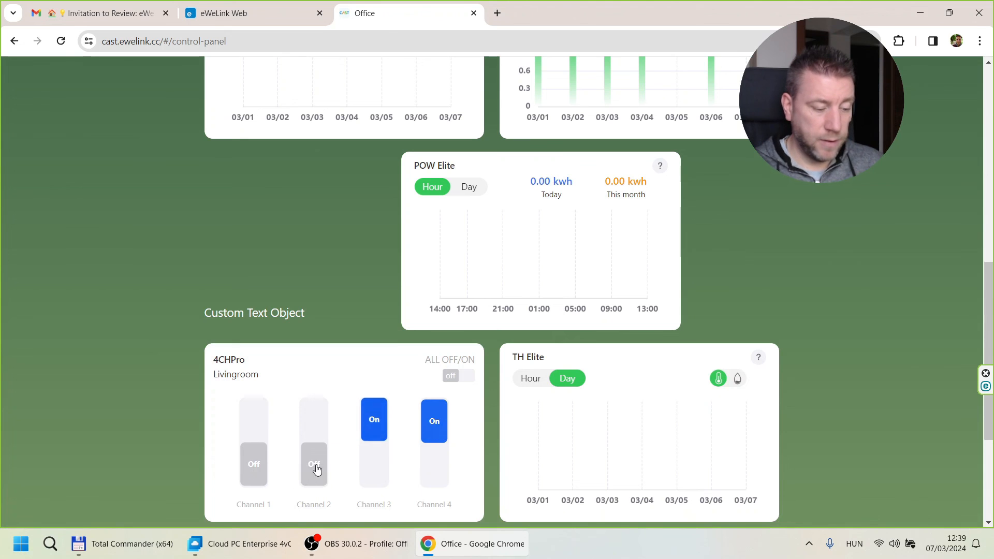
pyautogui.click(456, 374)
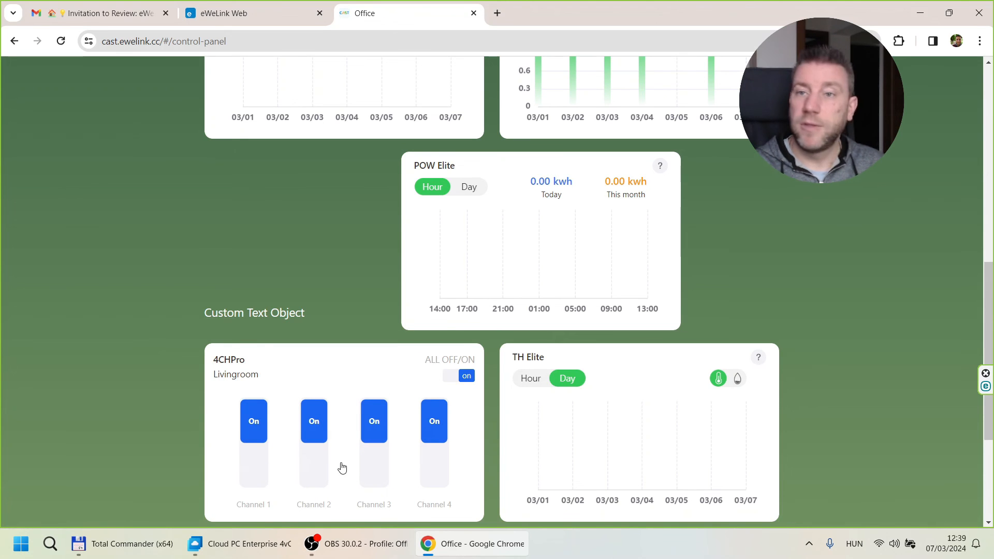
pyautogui.click(458, 376)
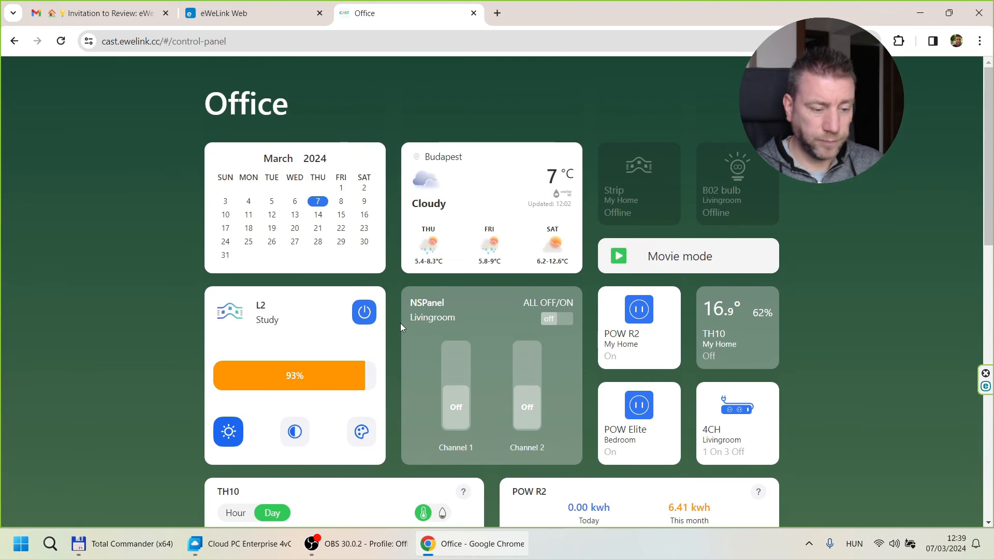
pyautogui.scroll(-3)
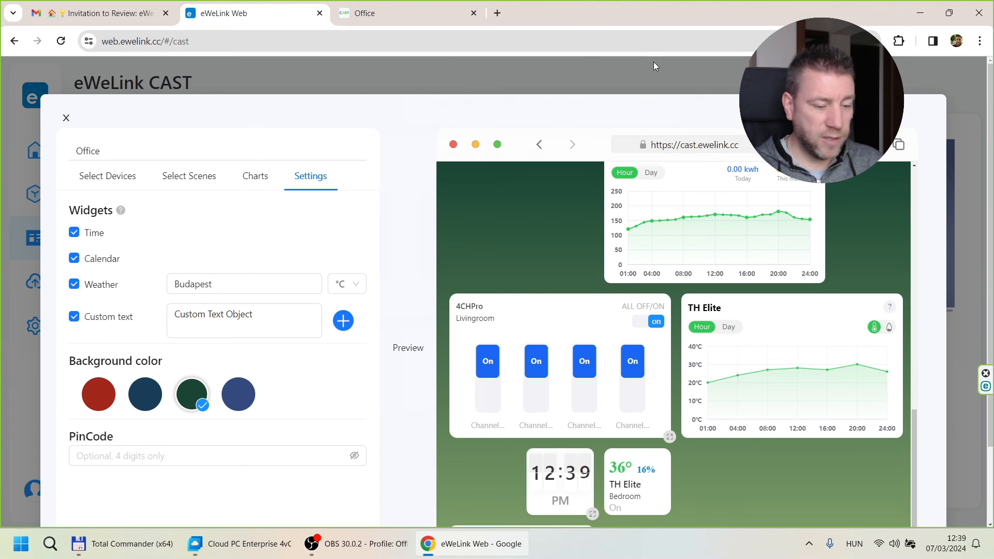
# Close the Office dashboard editor and show the Scene Logs with the successful Quick watering run
pyautogui.scroll(-3)
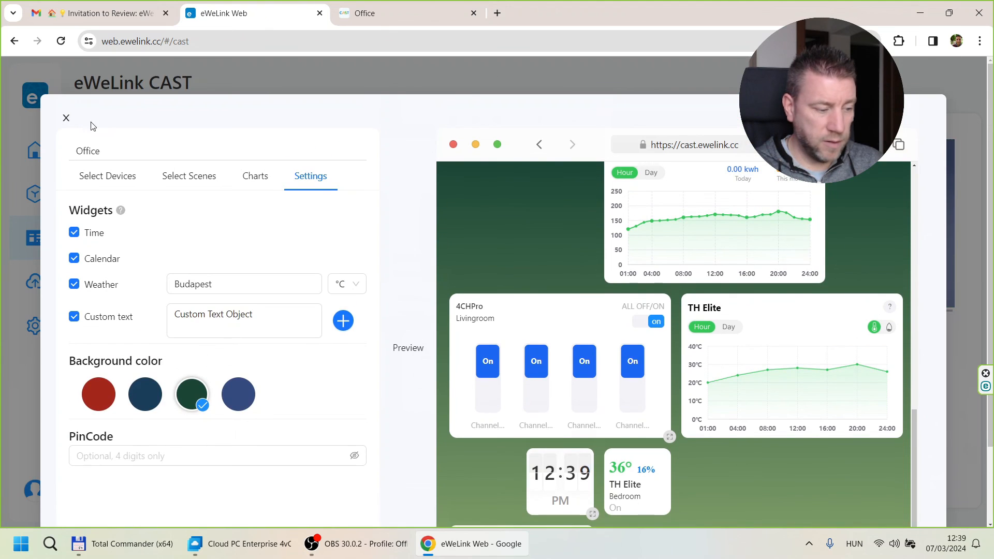
pyautogui.click(35, 195)
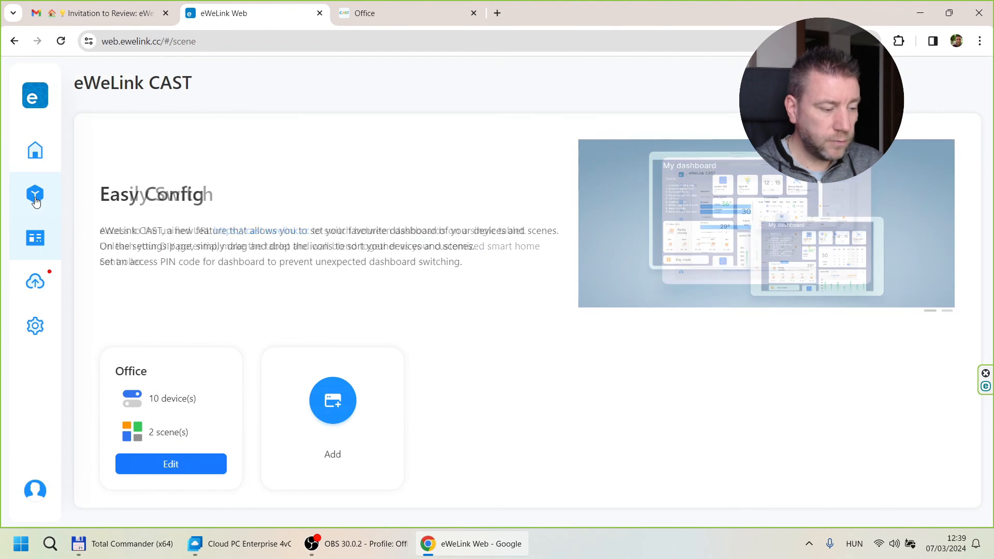
pyautogui.click(964, 73)
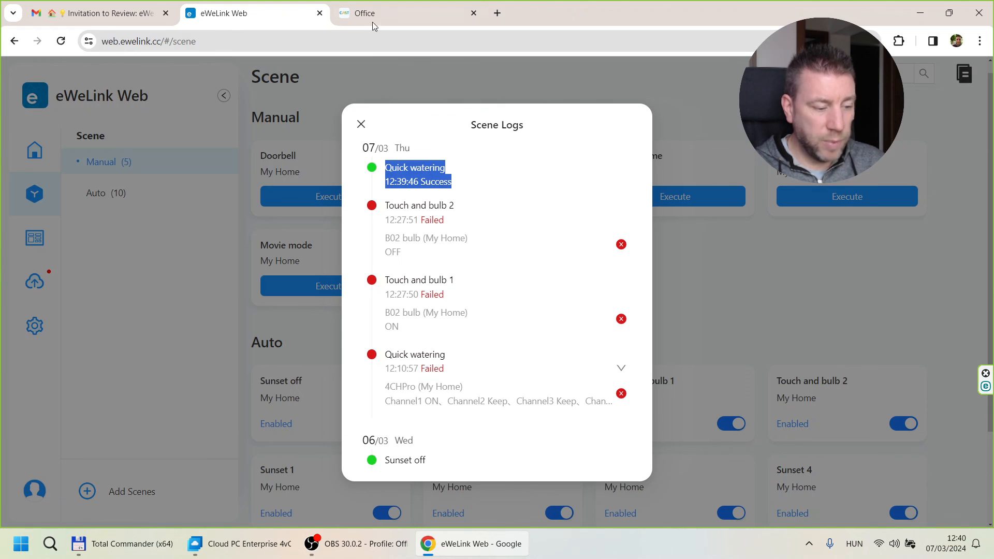
# Return to the live Office dashboard and toggle 4CHPro channel 4 on, then off again
pyautogui.click(409, 12)
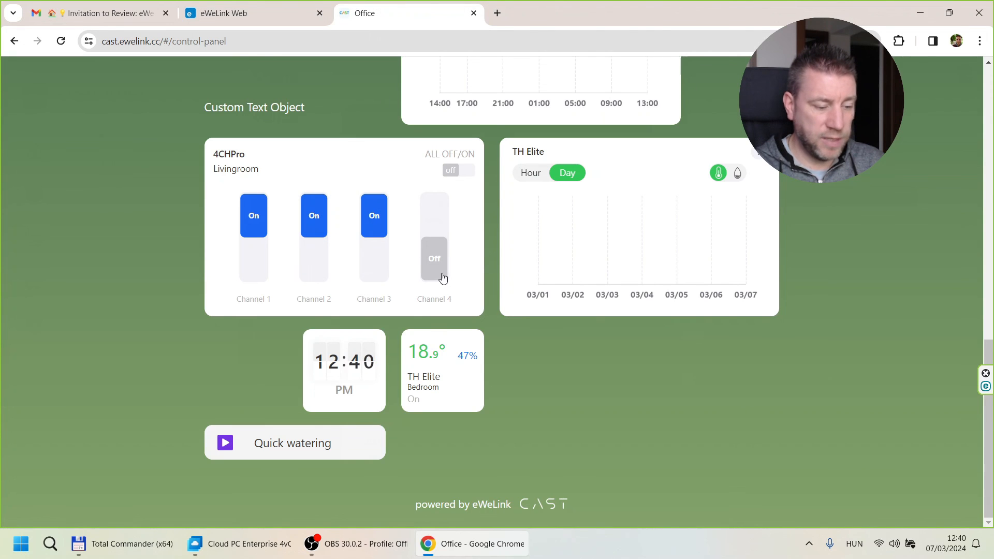
pyautogui.click(434, 216)
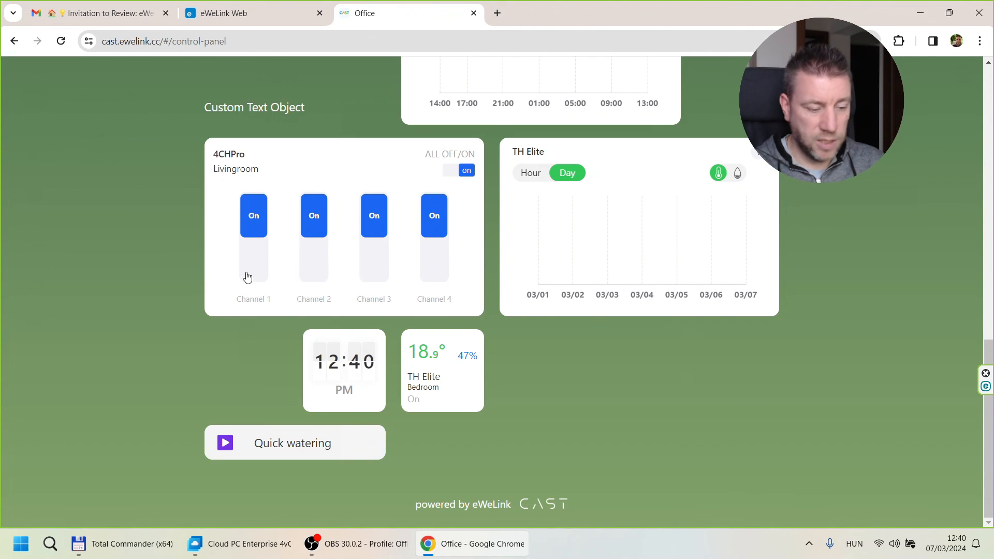
pyautogui.moveTo(453, 273)
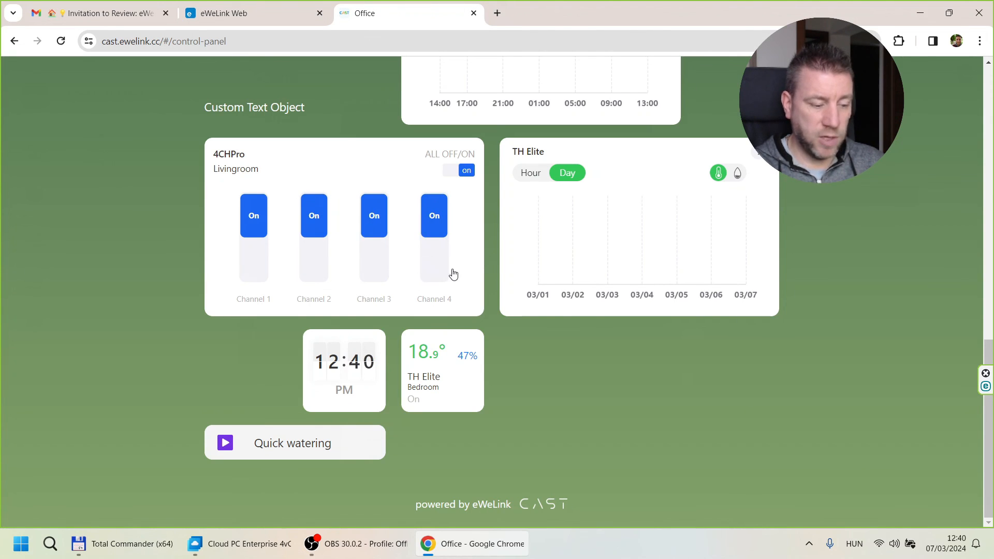
pyautogui.moveTo(460, 275)
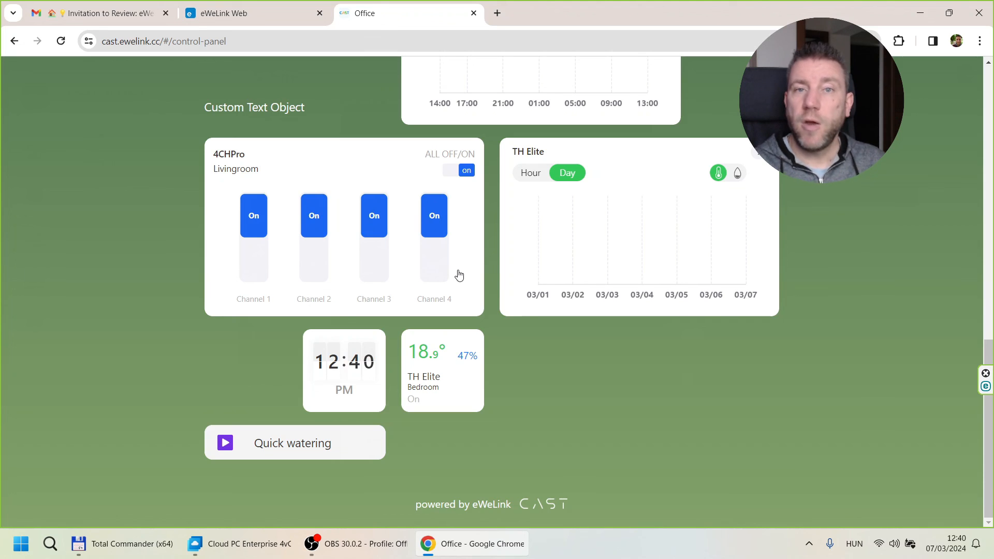
pyautogui.click(434, 216)
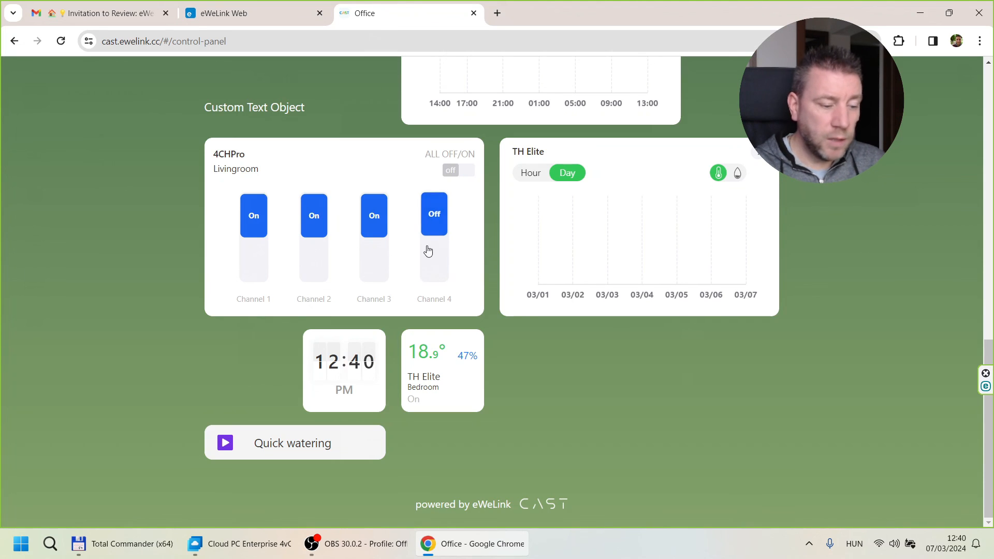
pyautogui.click(434, 213)
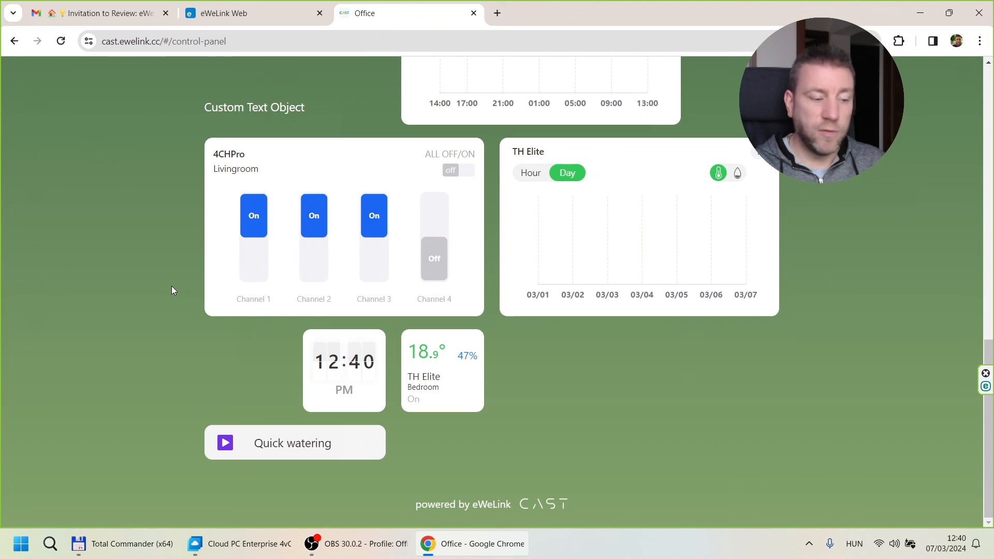